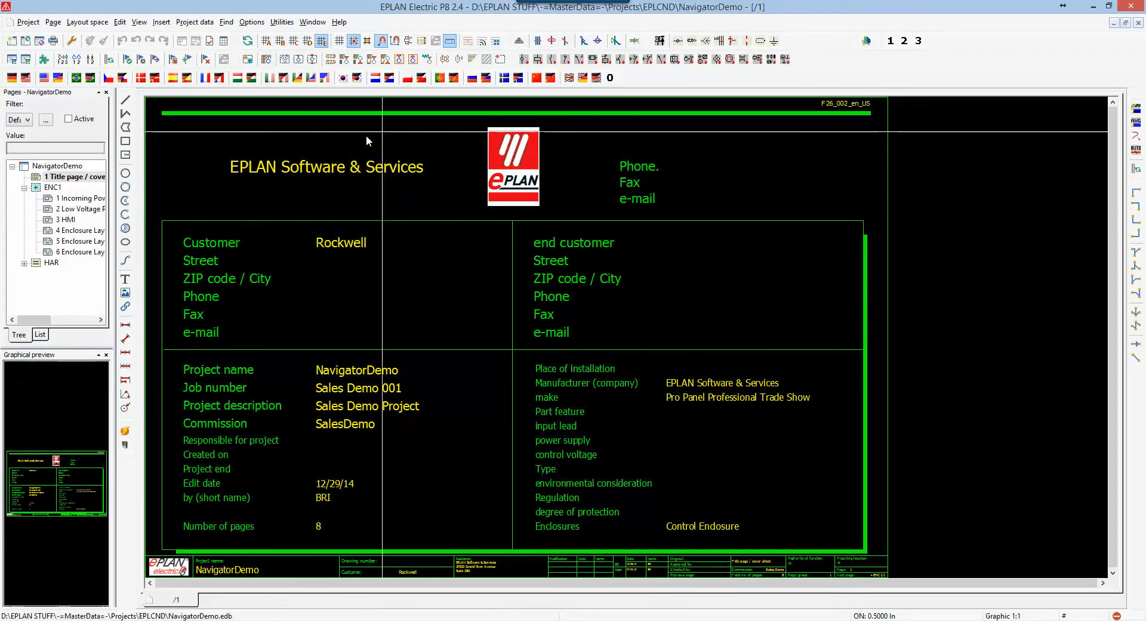
Select the NavigatorDemo project and open the Devices navigator beside page ENC1/1.
{"action": "left_click", "coordinate": [58, 166]}
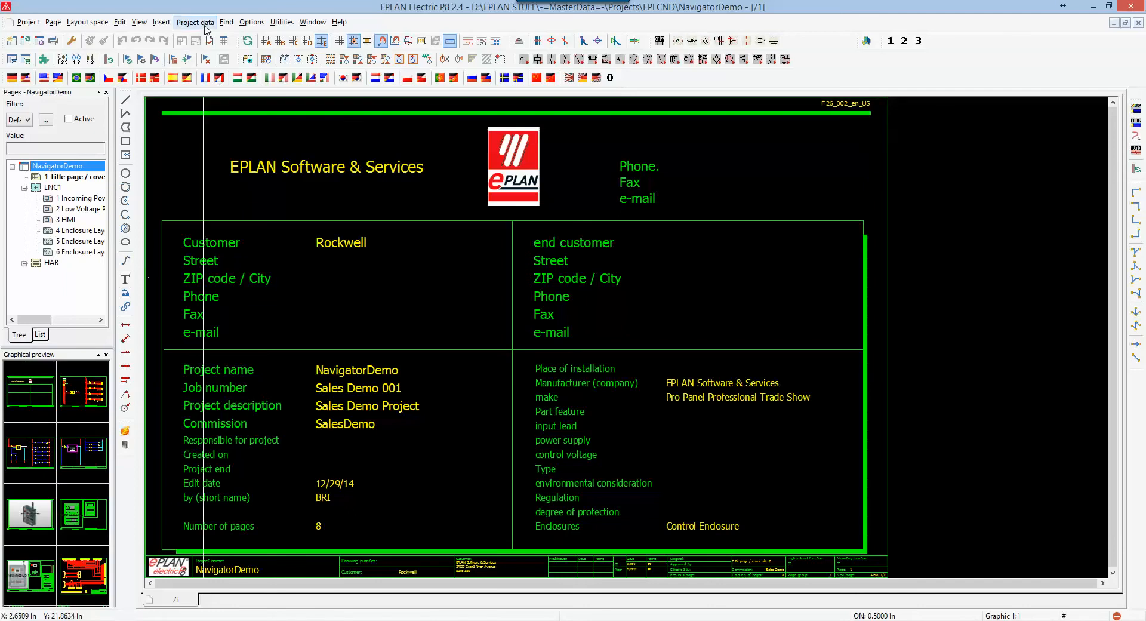
{"action": "left_click", "coordinate": [195, 22]}
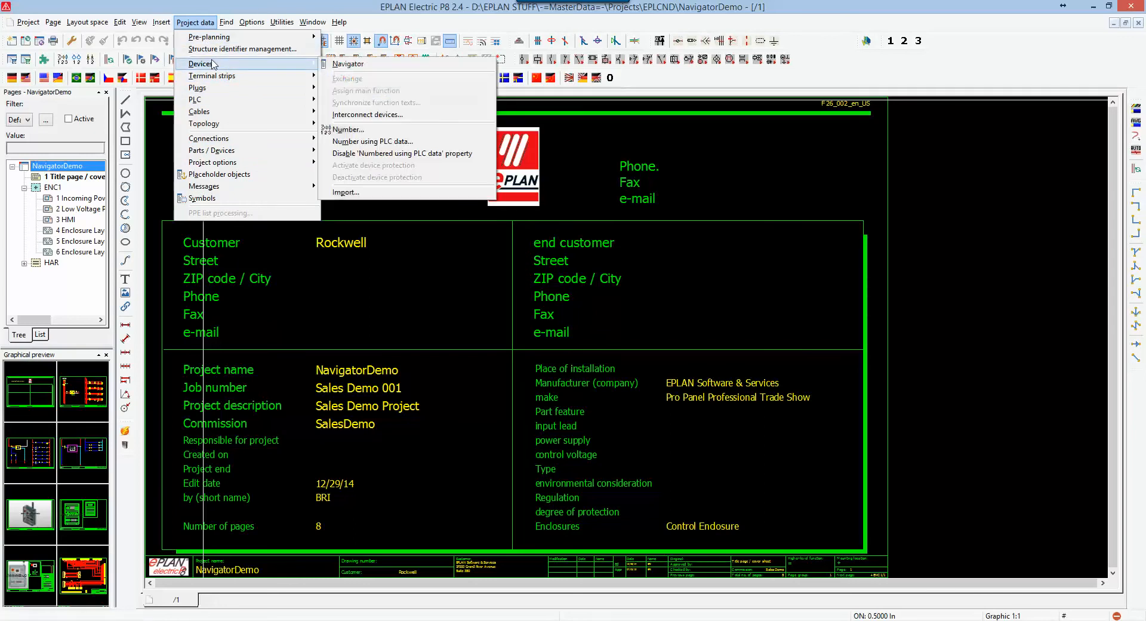
{"action": "mouse_move", "coordinate": [212, 161]}
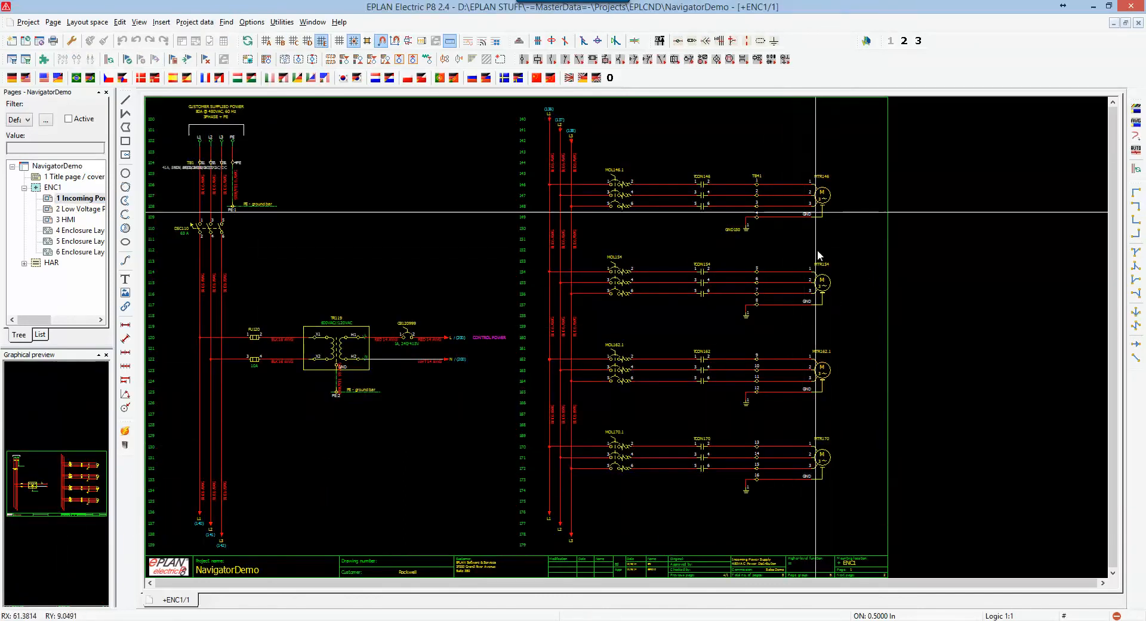
{"action": "mouse_move", "coordinate": [837, 468]}
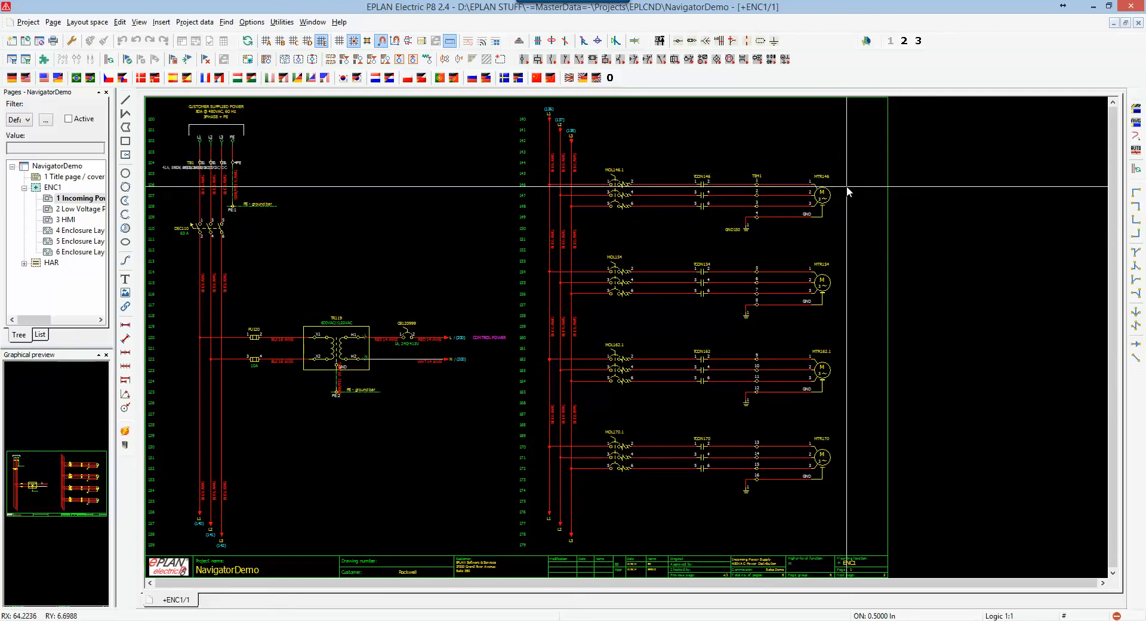
{"action": "left_click", "coordinate": [195, 22]}
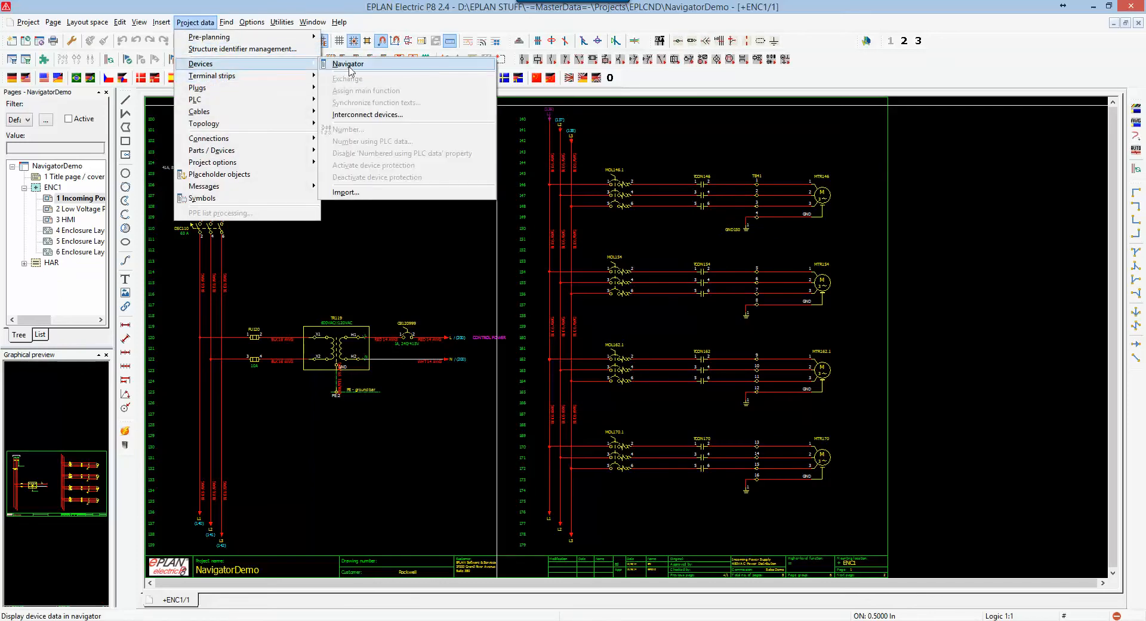
{"action": "left_click", "coordinate": [348, 64]}
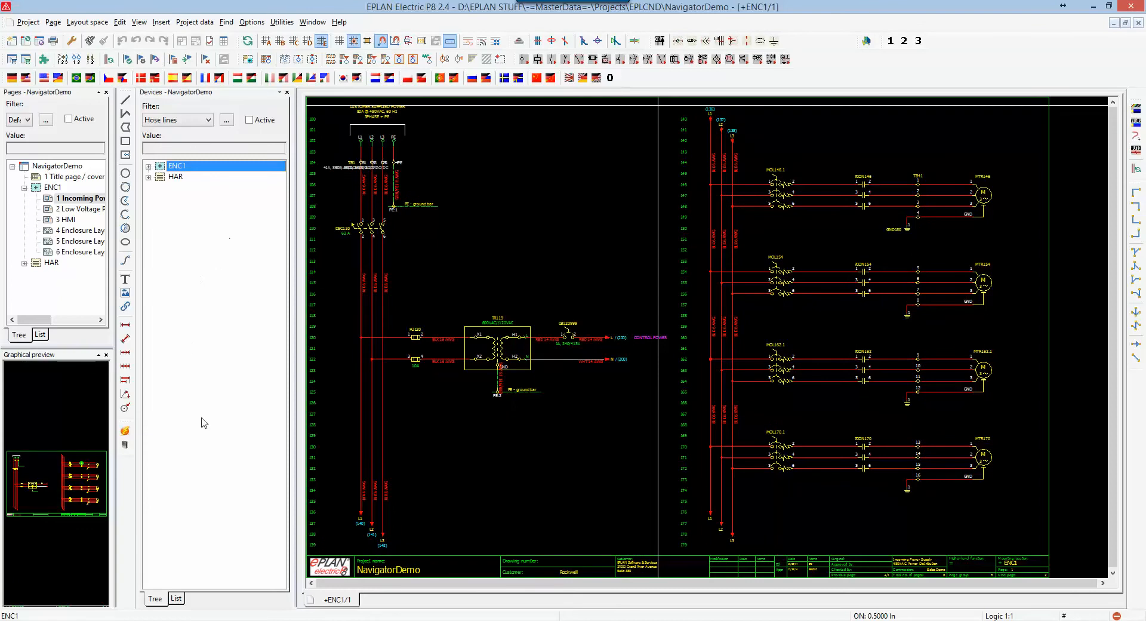
{"action": "mouse_move", "coordinate": [239, 420]}
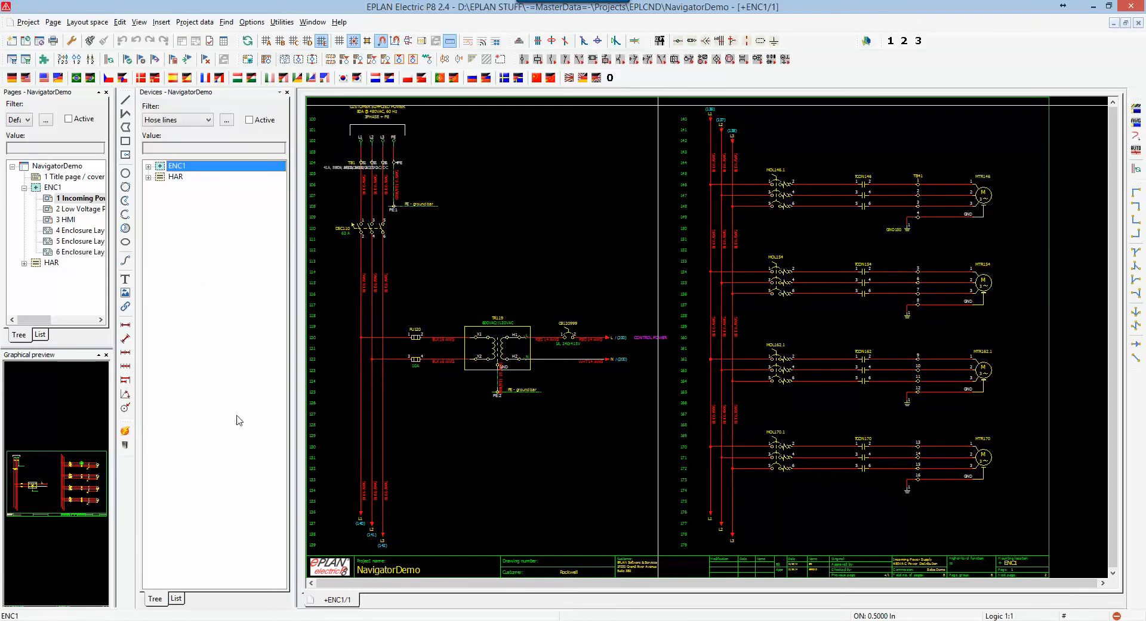
{"action": "mouse_move", "coordinate": [222, 354]}
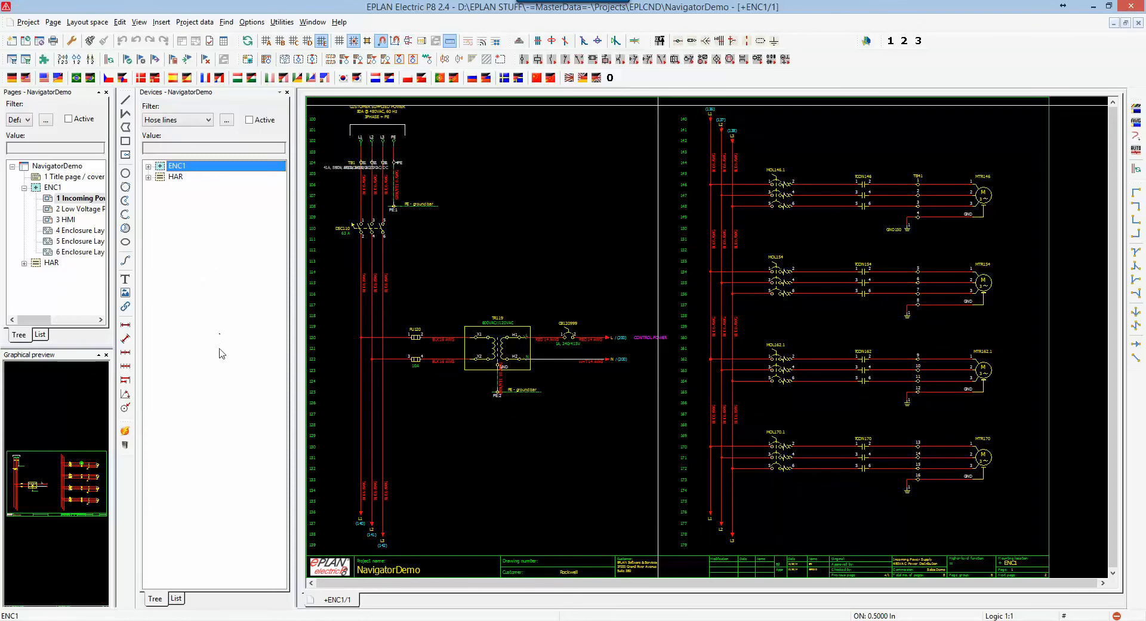
{"action": "mouse_move", "coordinate": [202, 304]}
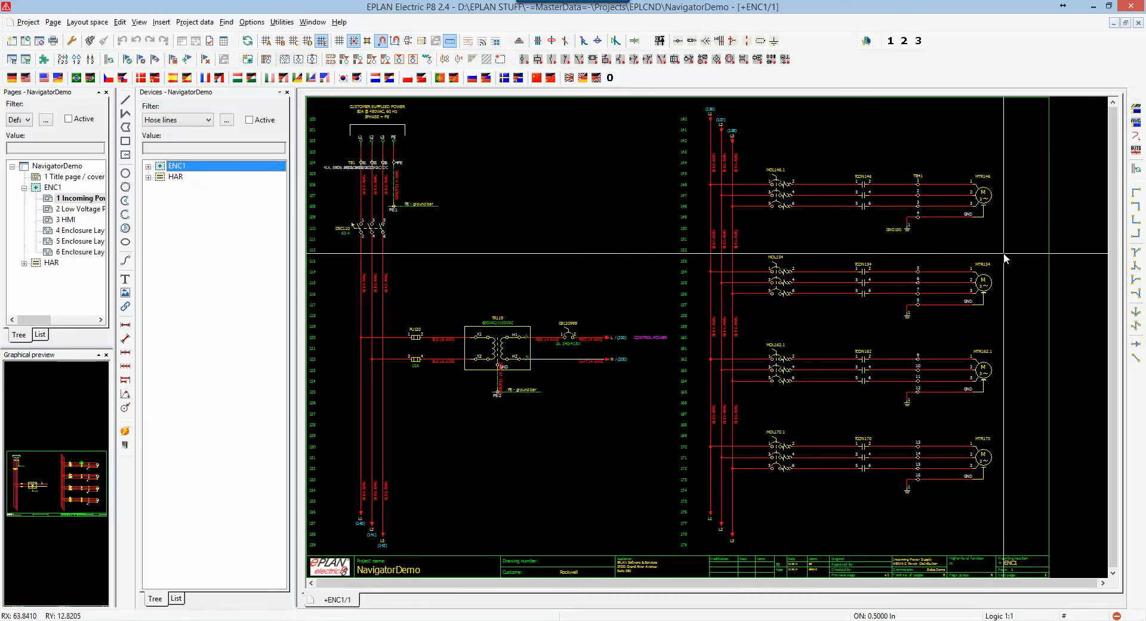
Synchronize the navigator selection to locate motor MTR146.
{"action": "right_click", "coordinate": [984, 194]}
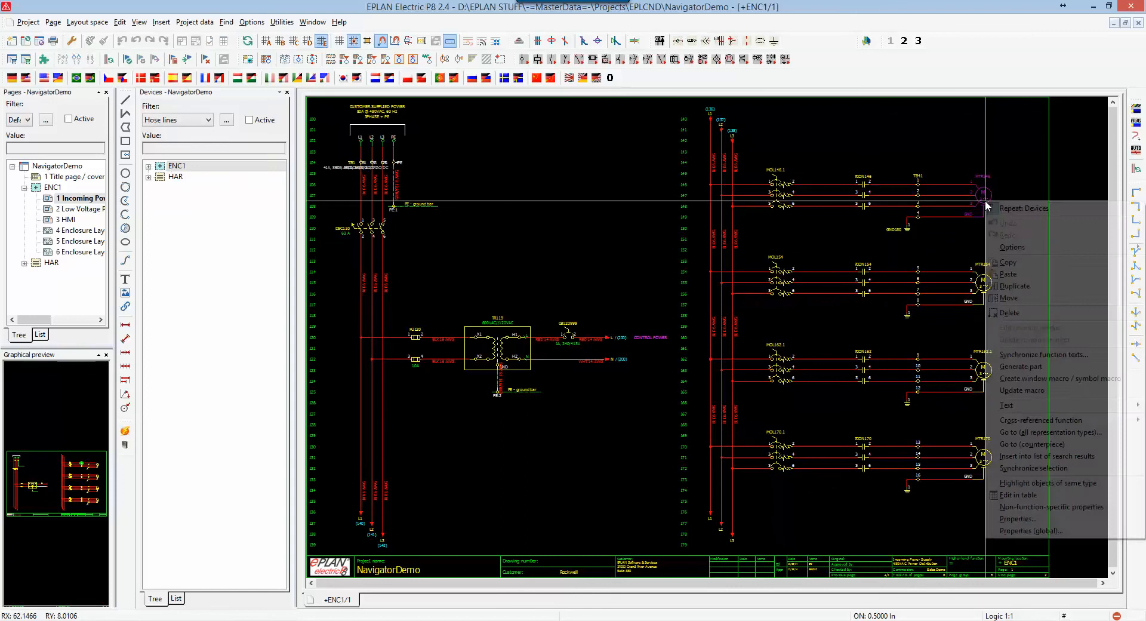
{"action": "mouse_move", "coordinate": [1033, 468]}
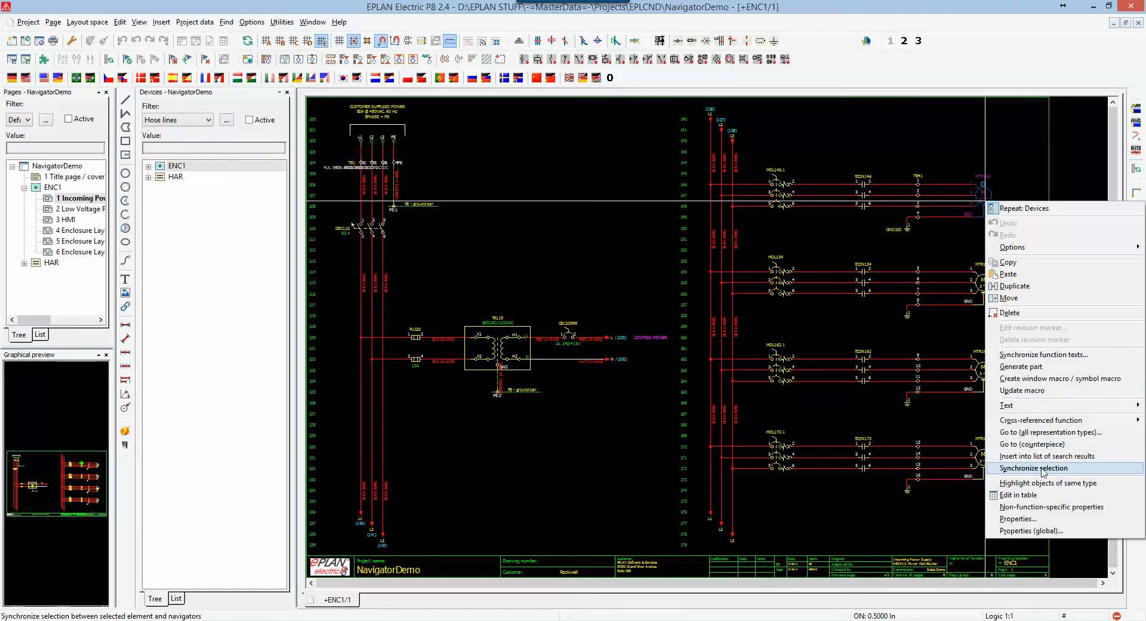
{"action": "left_click", "coordinate": [1033, 468]}
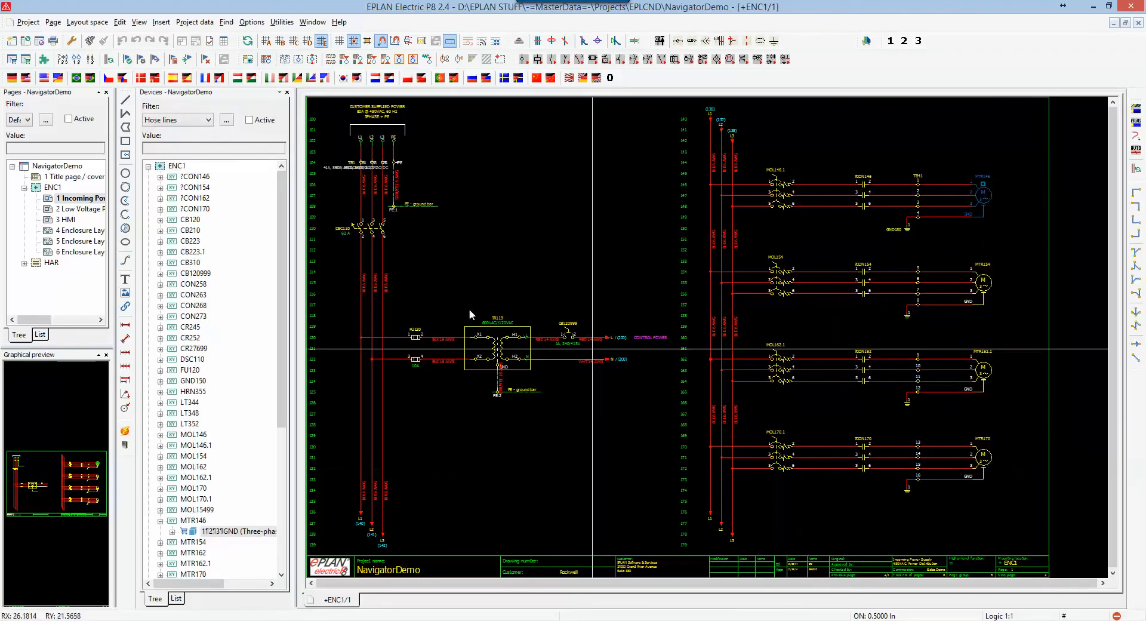
{"action": "scroll", "scroll_direction": "down", "scroll_amount": 3}
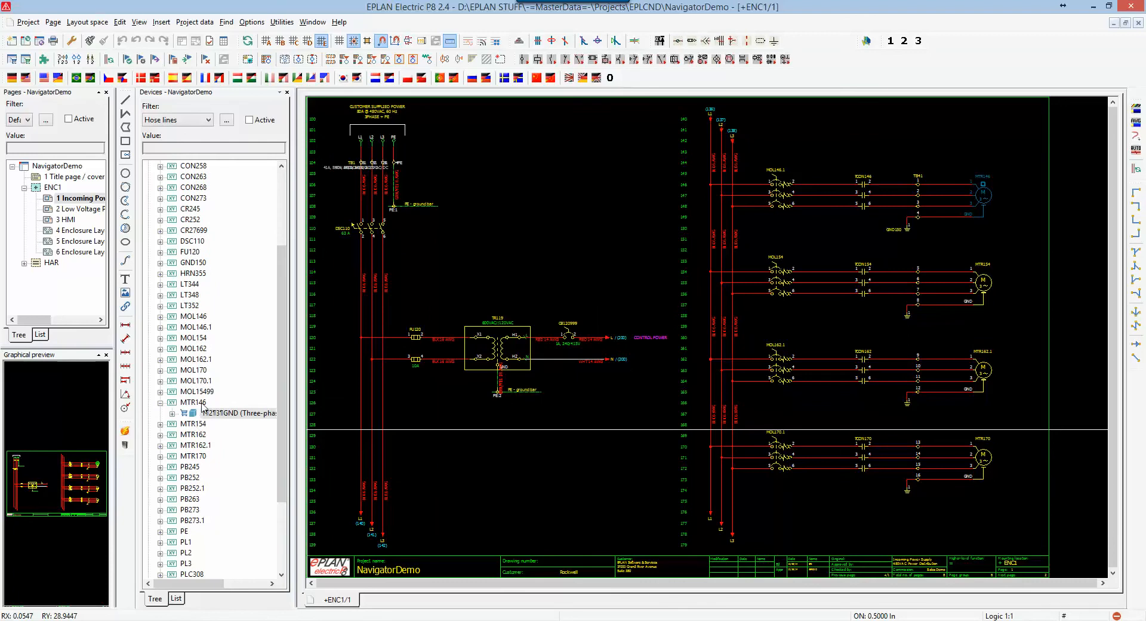
Select motors MTR146, MTR154, MTR162.1 and MTR170 together in the navigator.
{"action": "left_click", "coordinate": [195, 402]}
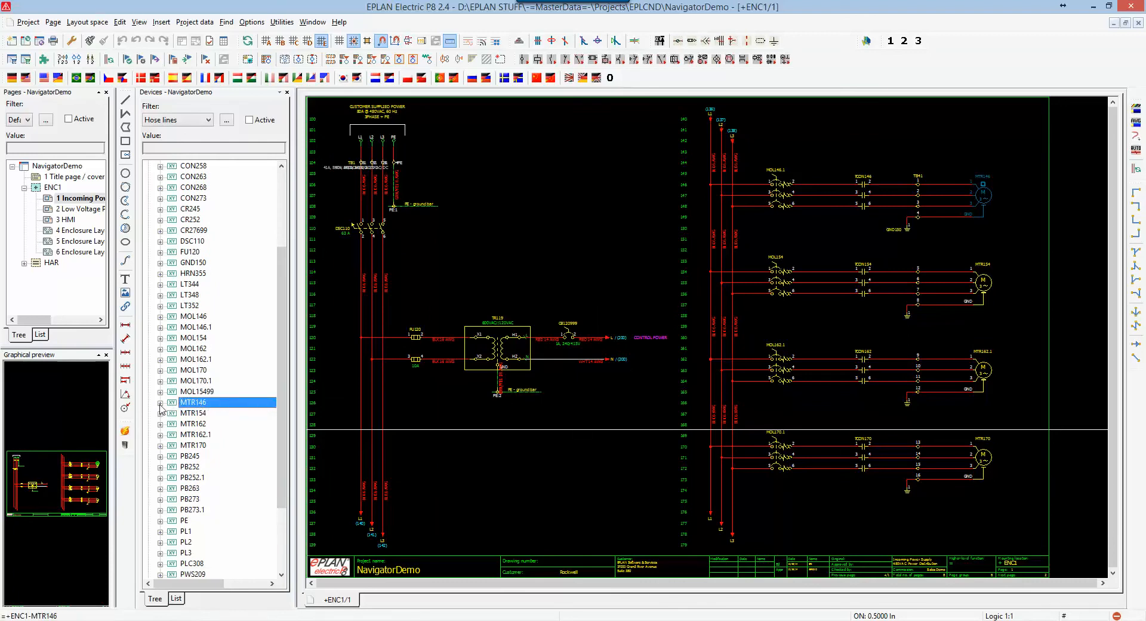
{"action": "mouse_move", "coordinate": [192, 424]}
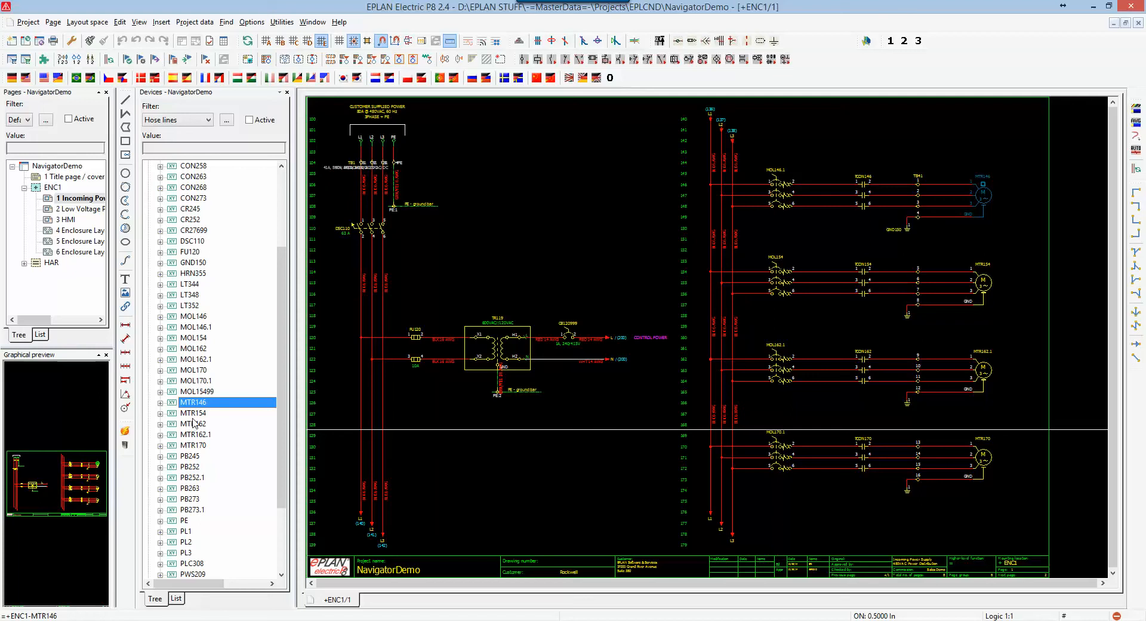
{"action": "left_click", "coordinate": [192, 413]}
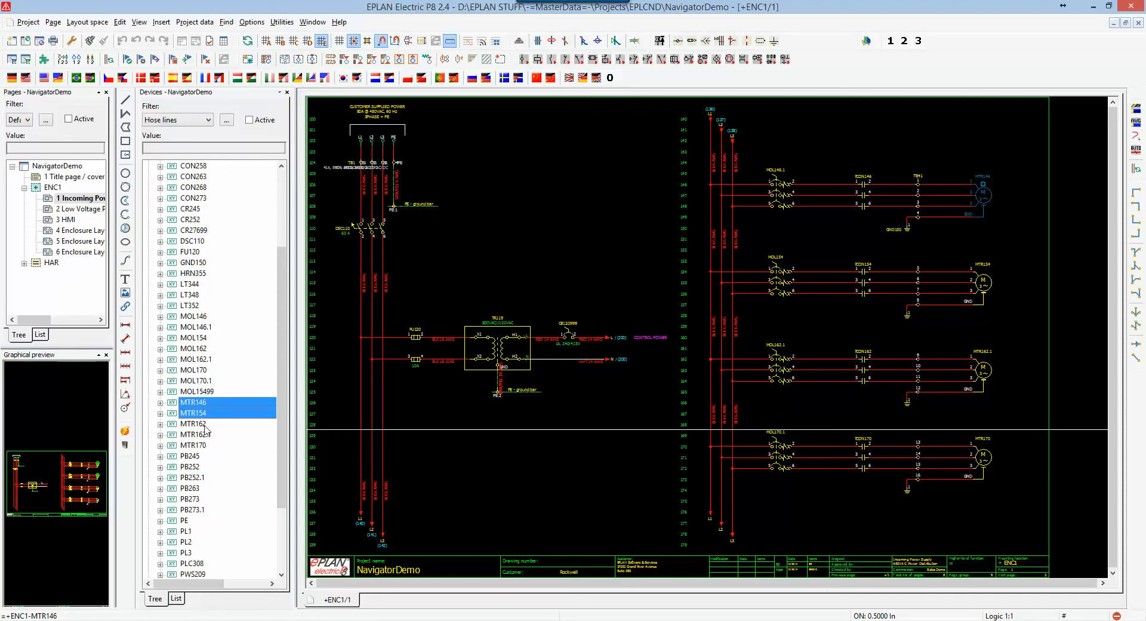
{"action": "mouse_move", "coordinate": [205, 431]}
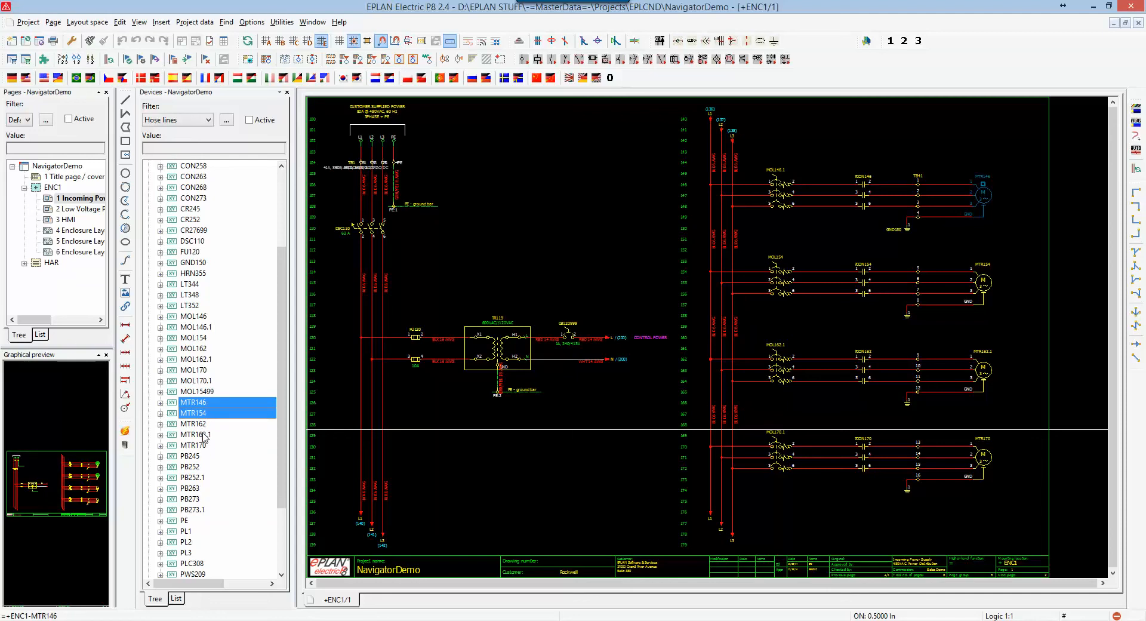
{"action": "left_click", "coordinate": [195, 434]}
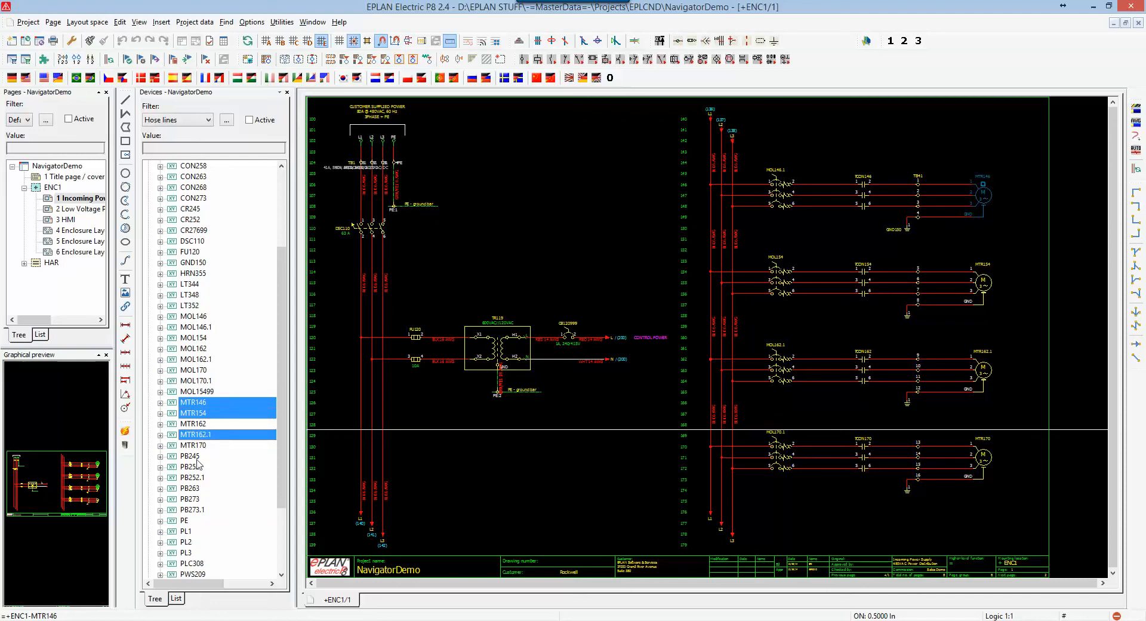
{"action": "left_click", "coordinate": [194, 445]}
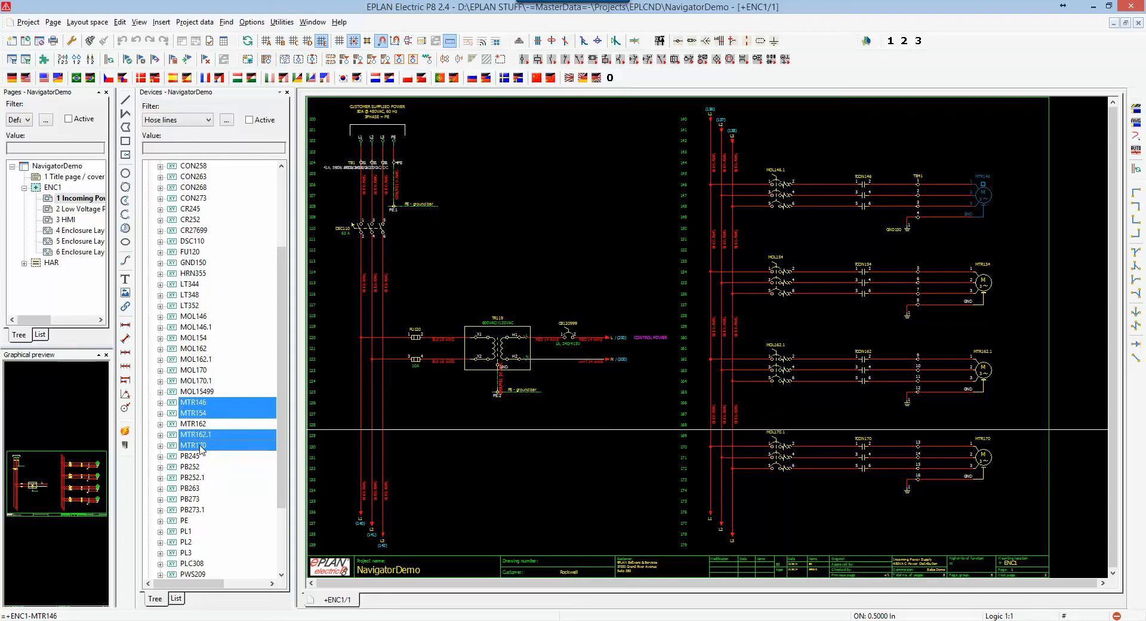
{"action": "mouse_move", "coordinate": [199, 451]}
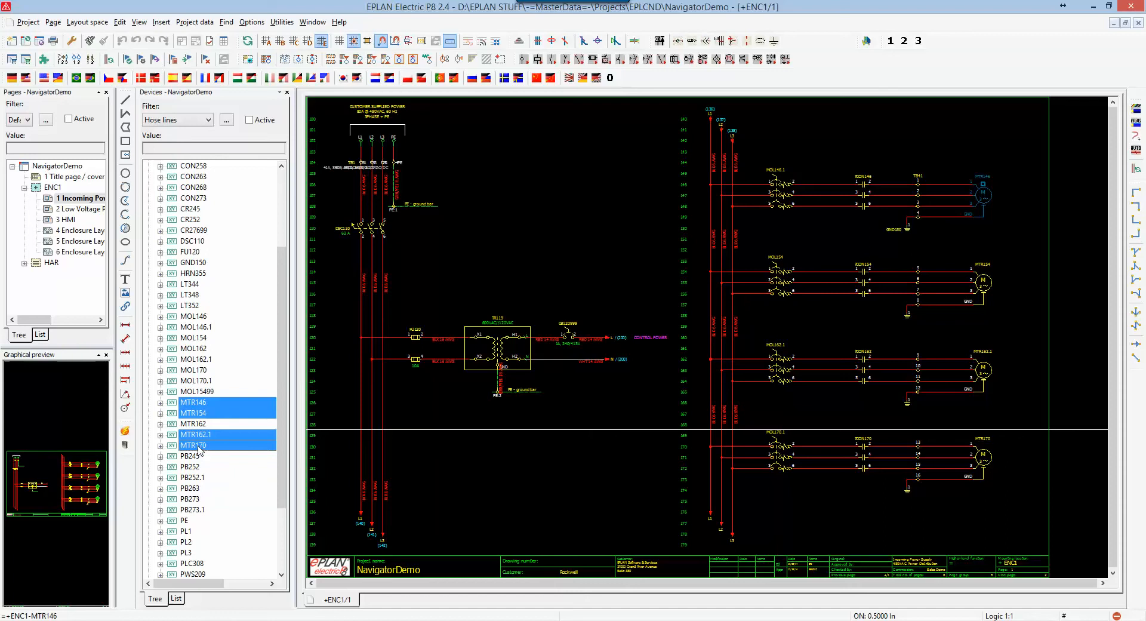
Enter 'Motor' as the function text for MTR146, MTR154, MTR162.1 and MTR170.
{"action": "right_click", "coordinate": [193, 445]}
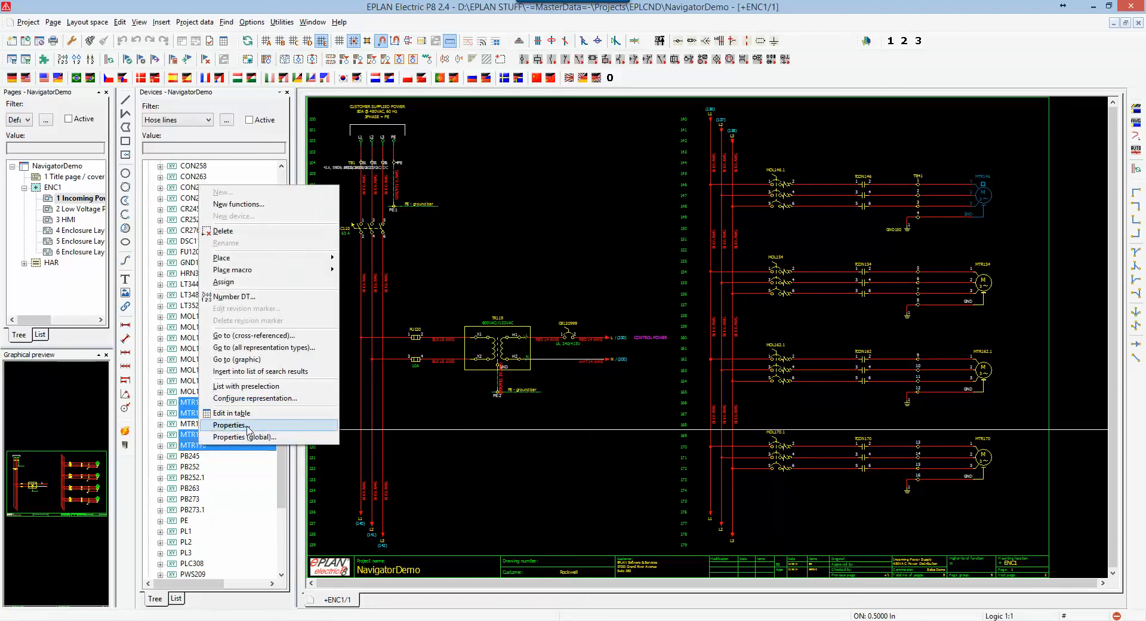
{"action": "left_click", "coordinate": [229, 425]}
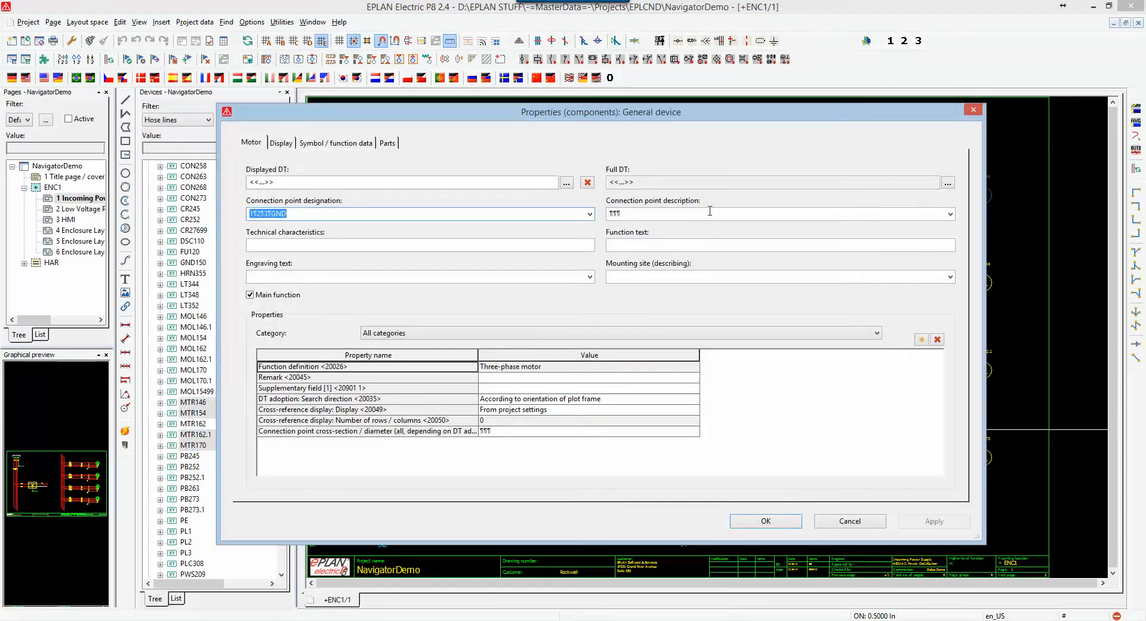
{"action": "type", "text": "M"}
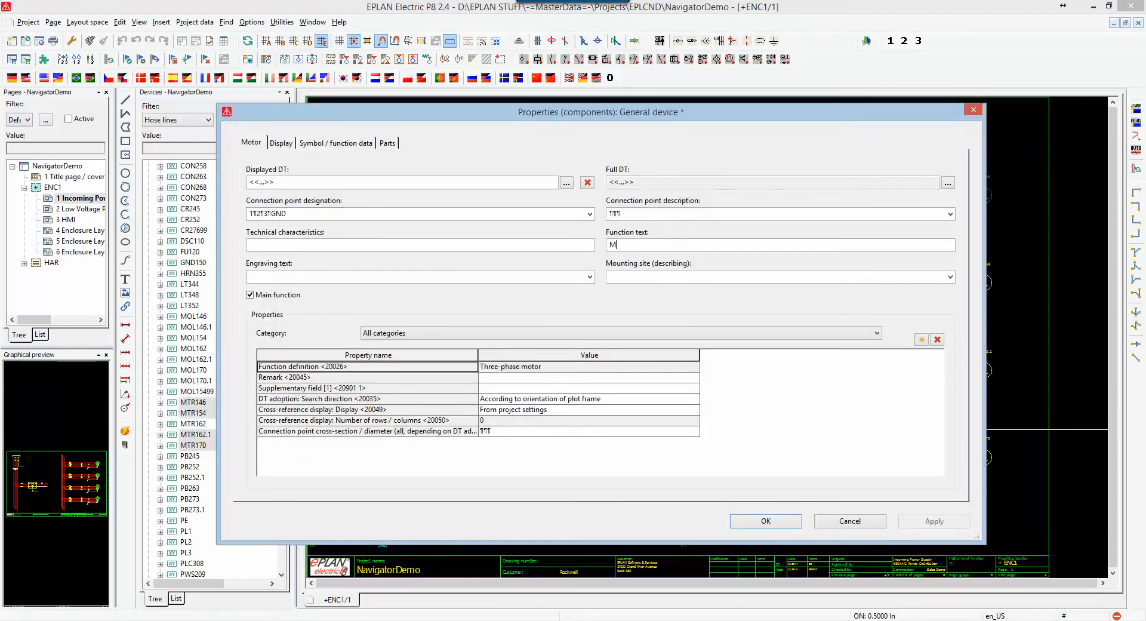
{"action": "type", "text": "otor"}
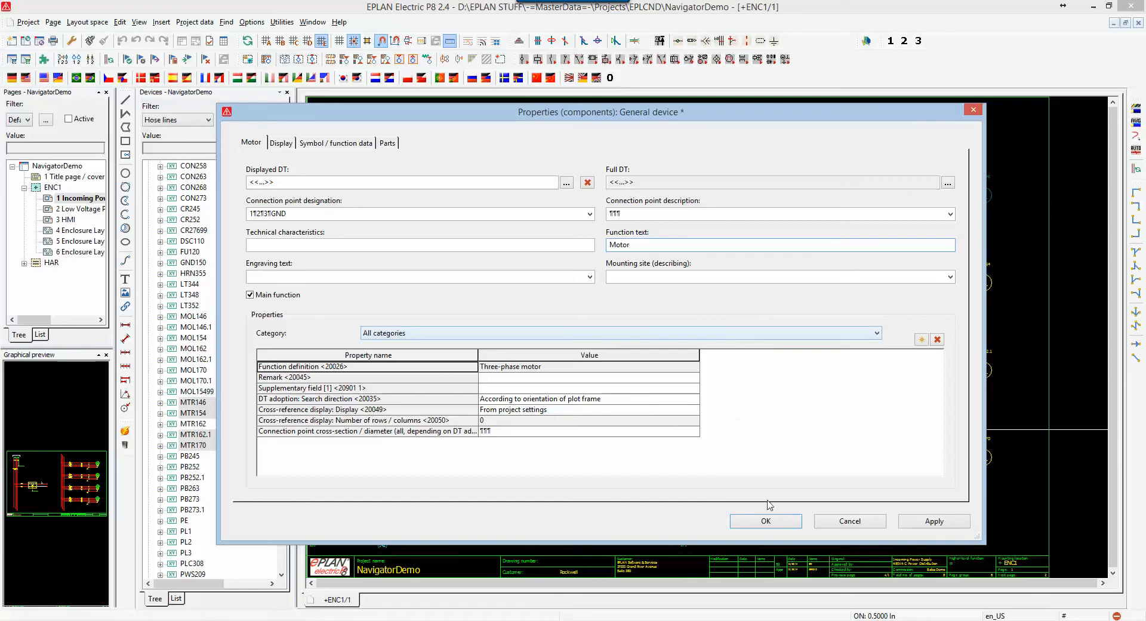
{"action": "left_click", "coordinate": [764, 521]}
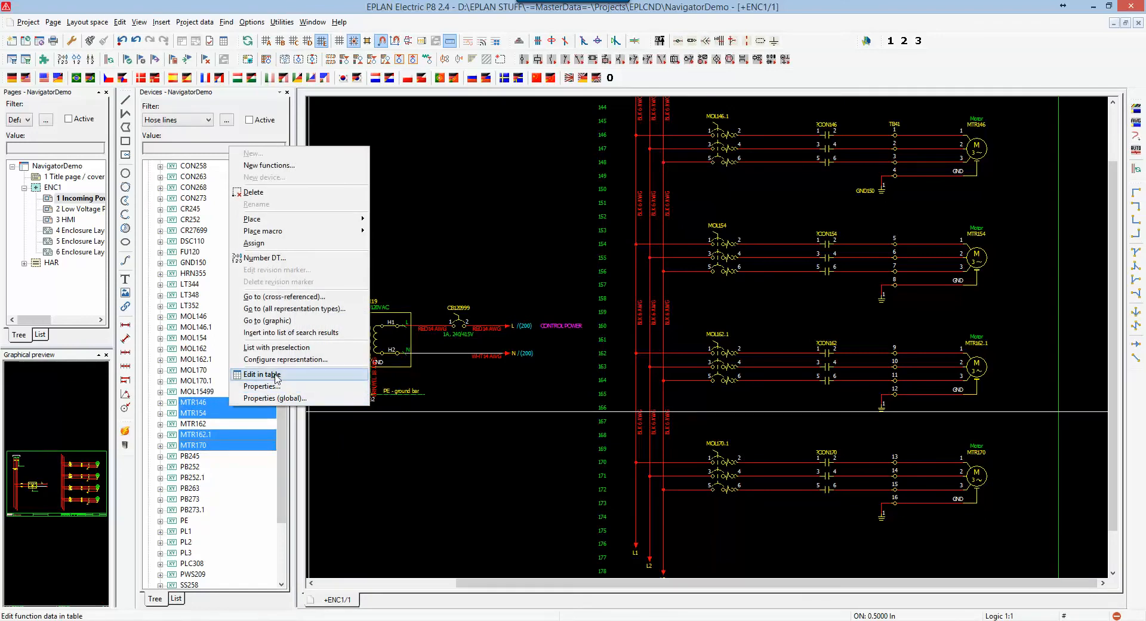
Open the four motors in an editable table and select their function text cells.
{"action": "left_click", "coordinate": [260, 374]}
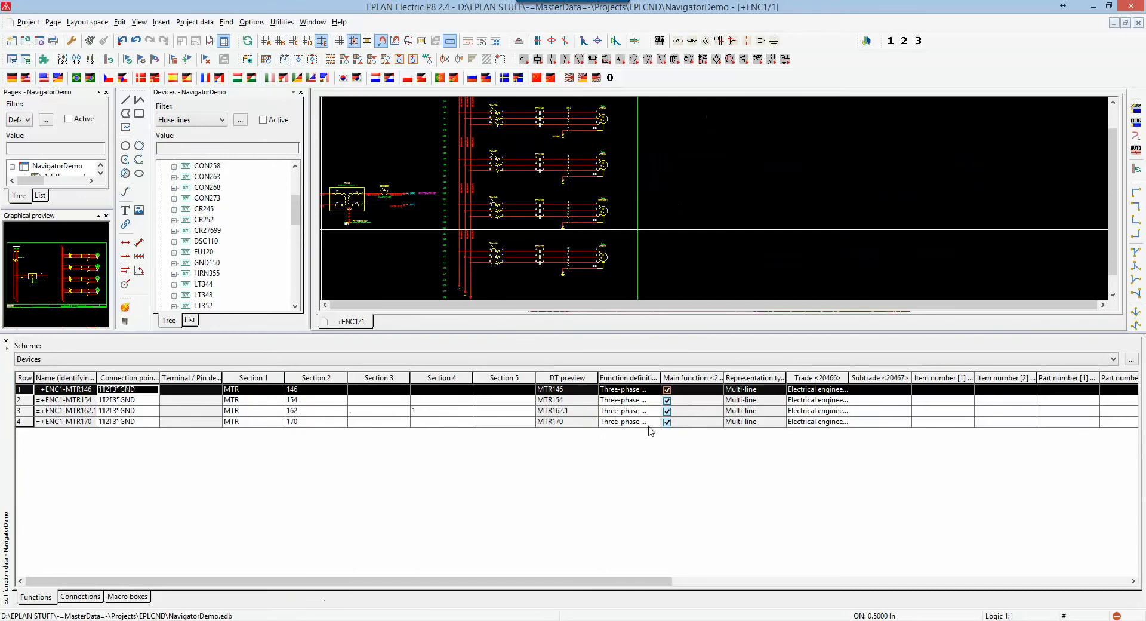
{"action": "mouse_move", "coordinate": [612, 441]}
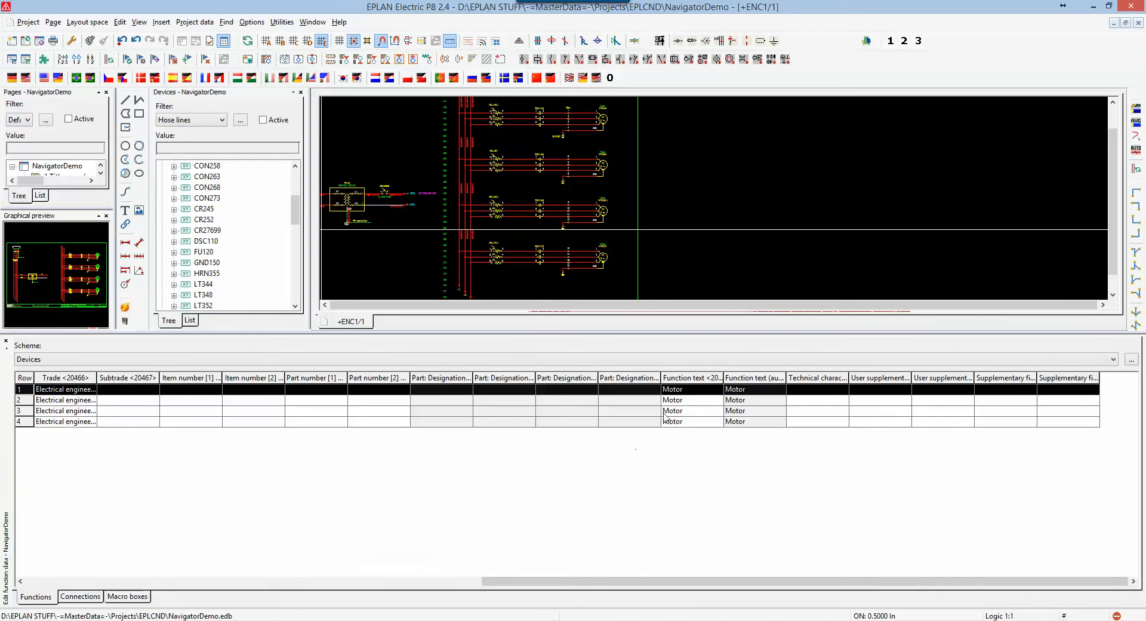
{"action": "left_click", "coordinate": [690, 389]}
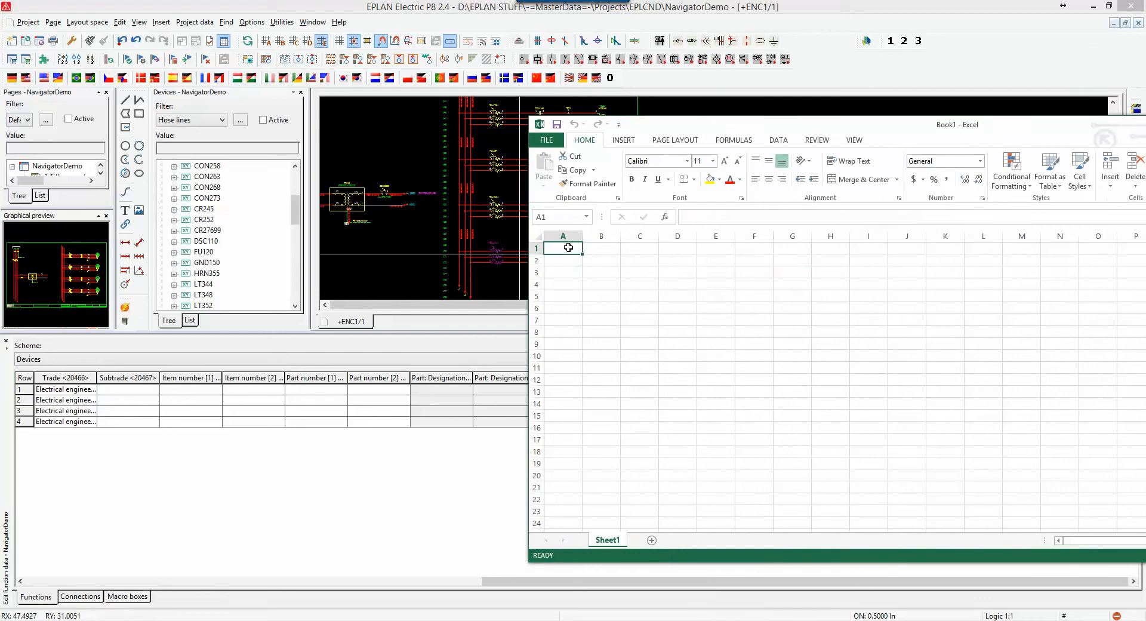
Type 'Motor 1' in Excel and copy the Motor 1–4 label range.
{"action": "type", "text": "Motor 1"}
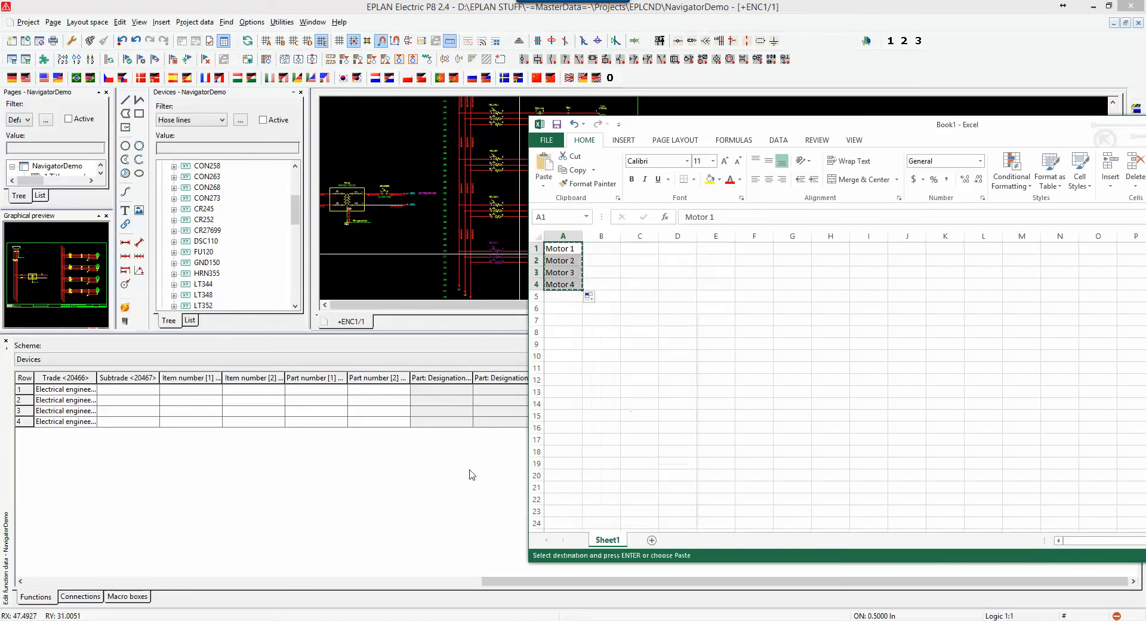
{"action": "right_click", "coordinate": [673, 388]}
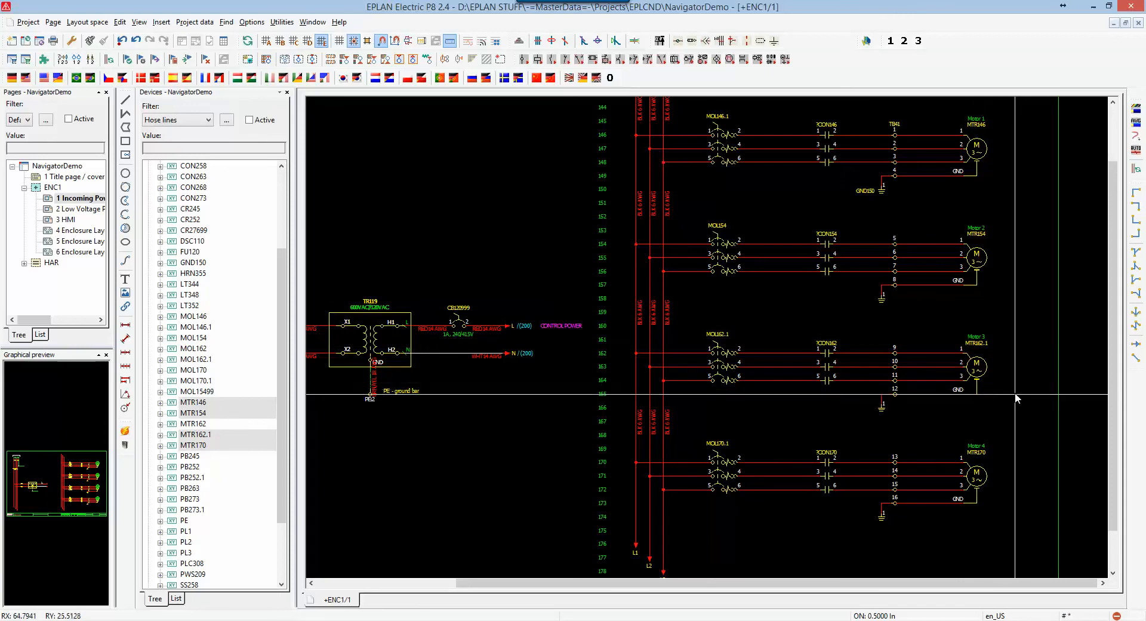
{"action": "mouse_move", "coordinate": [976, 365]}
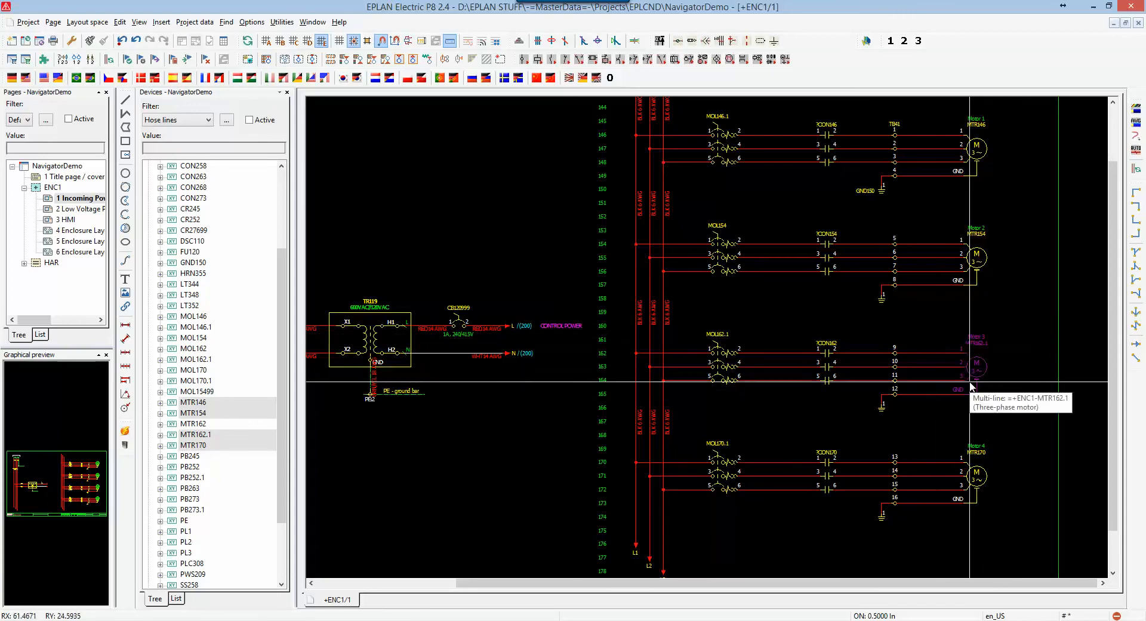
{"action": "mouse_move", "coordinate": [1020, 402]}
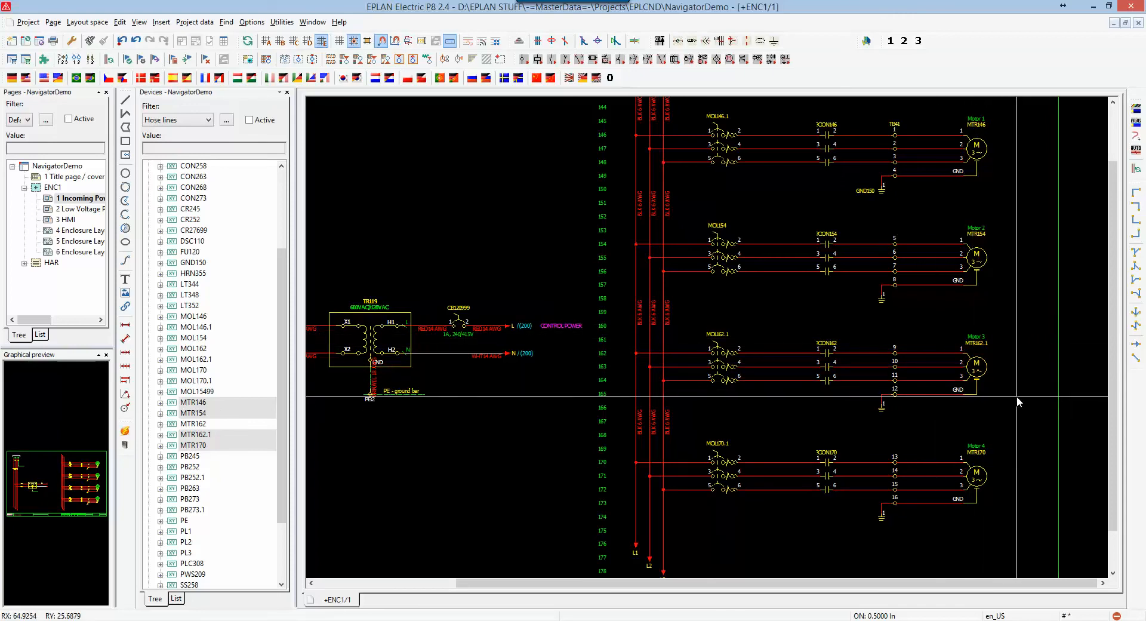
{"action": "mouse_move", "coordinate": [1016, 400]}
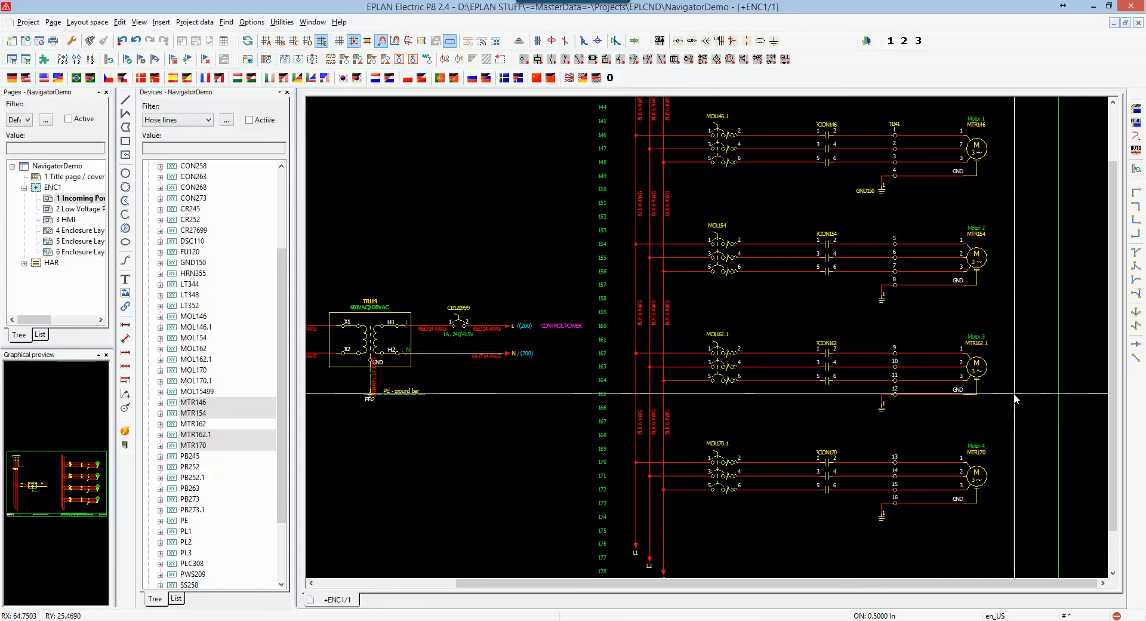
{"action": "mouse_move", "coordinate": [976, 367]}
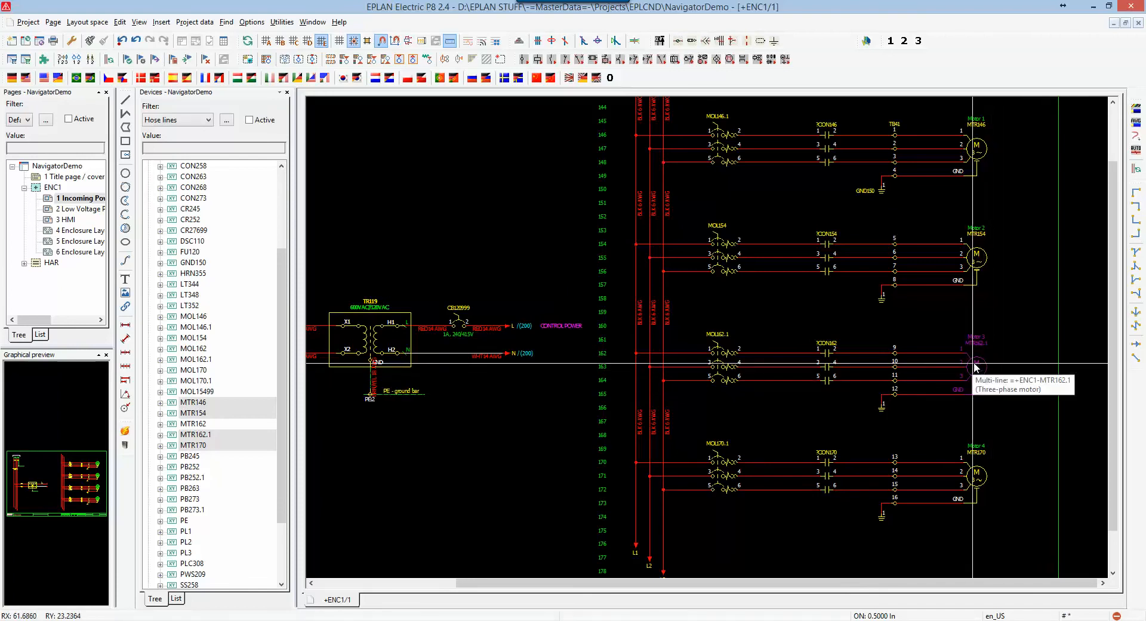
Delete the MTR162.1 motor symbol and reselect MTR162.1 in the navigator.
{"action": "right_click", "coordinate": [975, 368]}
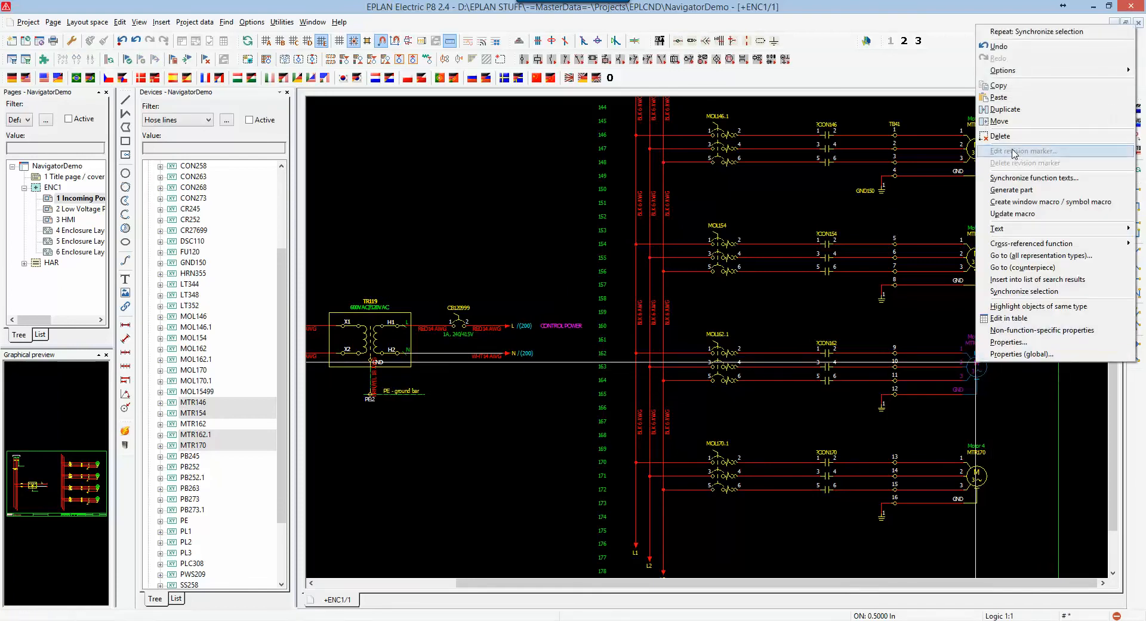
{"action": "mouse_move", "coordinate": [1012, 136]}
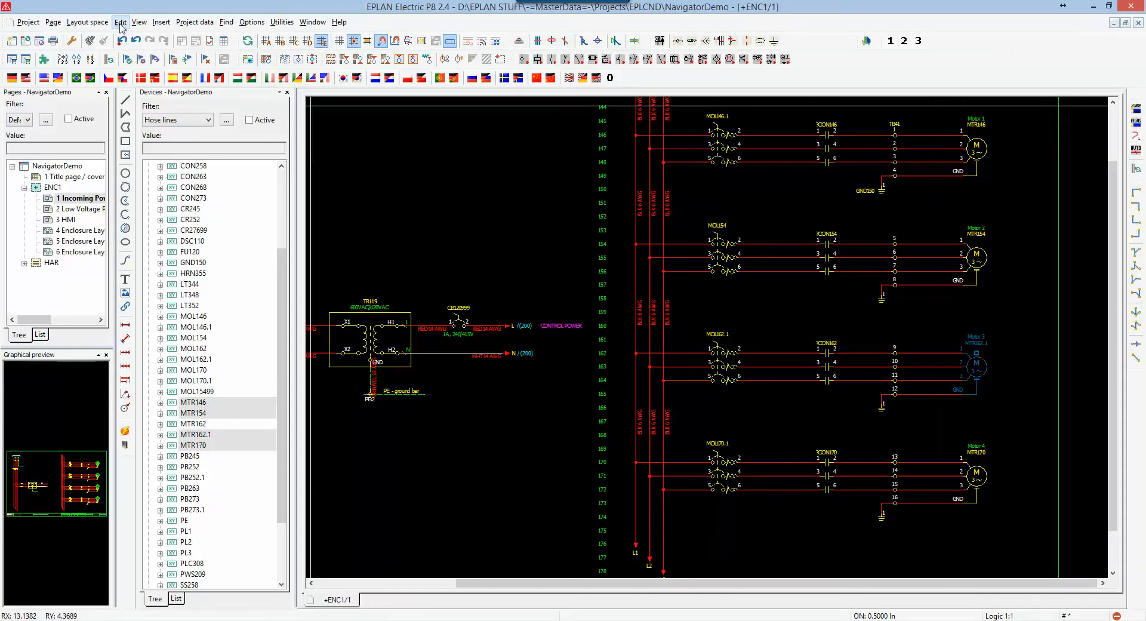
{"action": "left_click", "coordinate": [120, 21]}
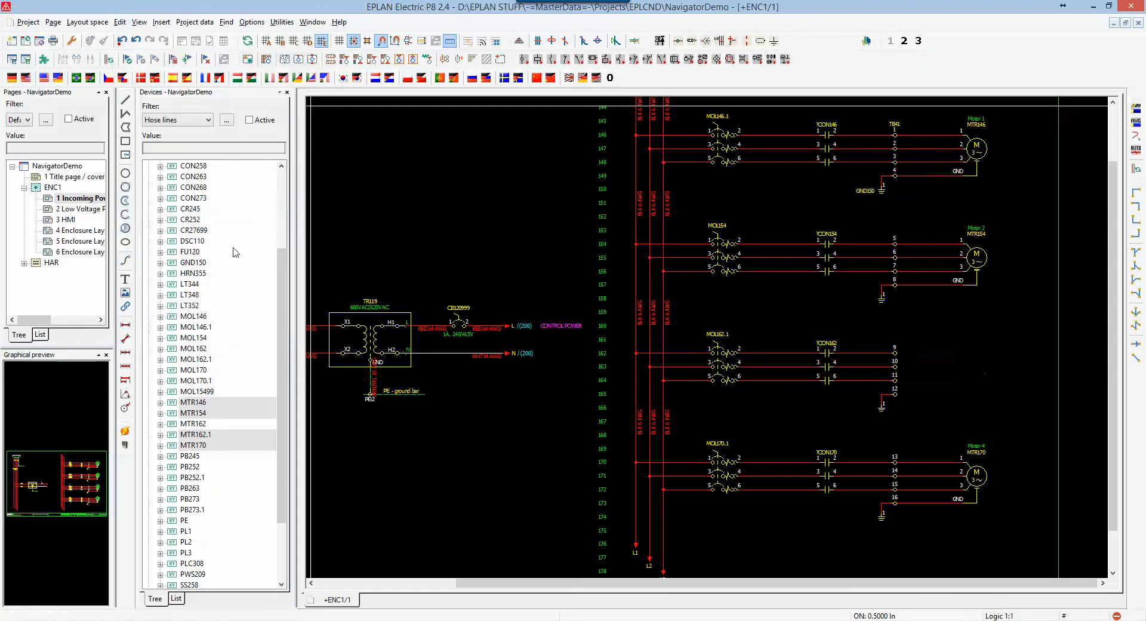
{"action": "left_click", "coordinate": [193, 433]}
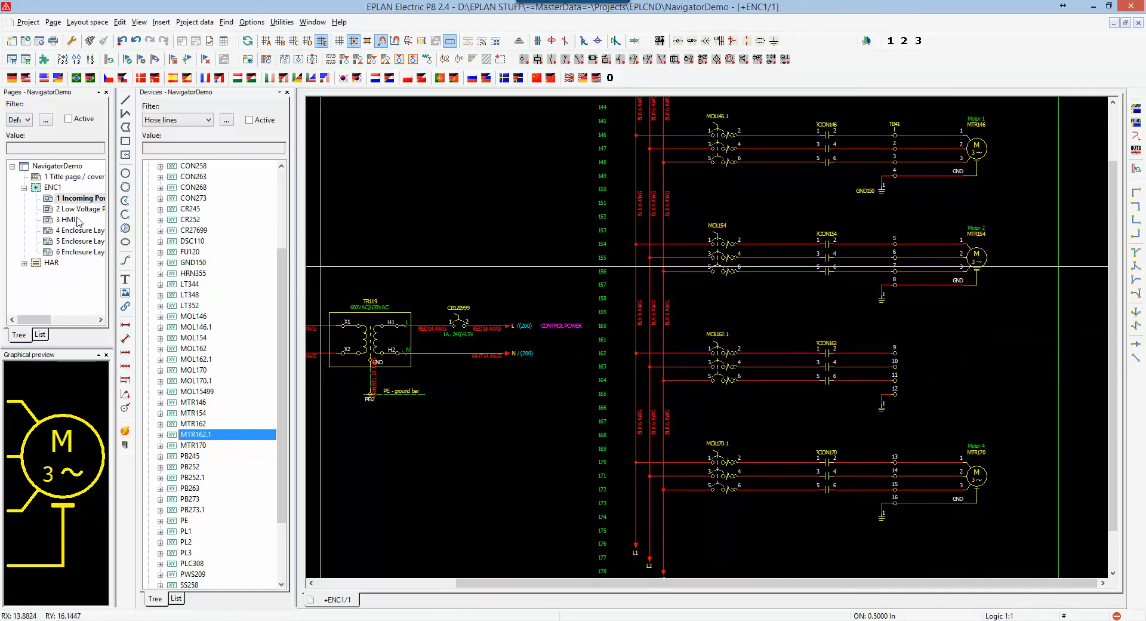
Open the Low Voltage page and place MTR162.1 at terminals 9–12.
{"action": "left_click", "coordinate": [80, 208]}
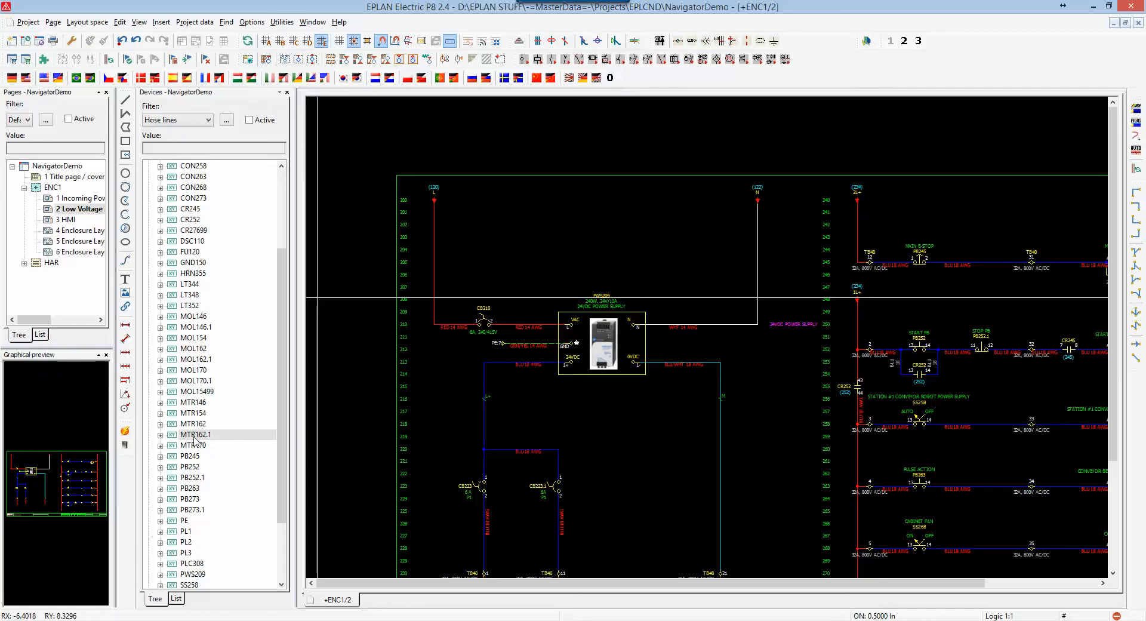
{"action": "left_click", "coordinate": [195, 435]}
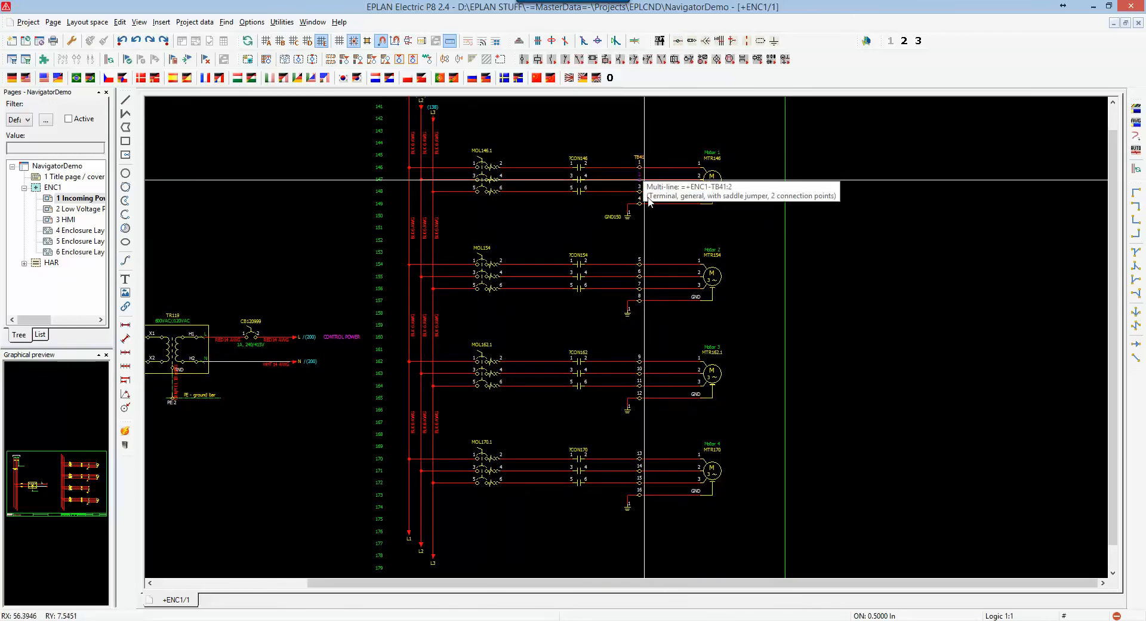
{"action": "mouse_move", "coordinate": [662, 298]}
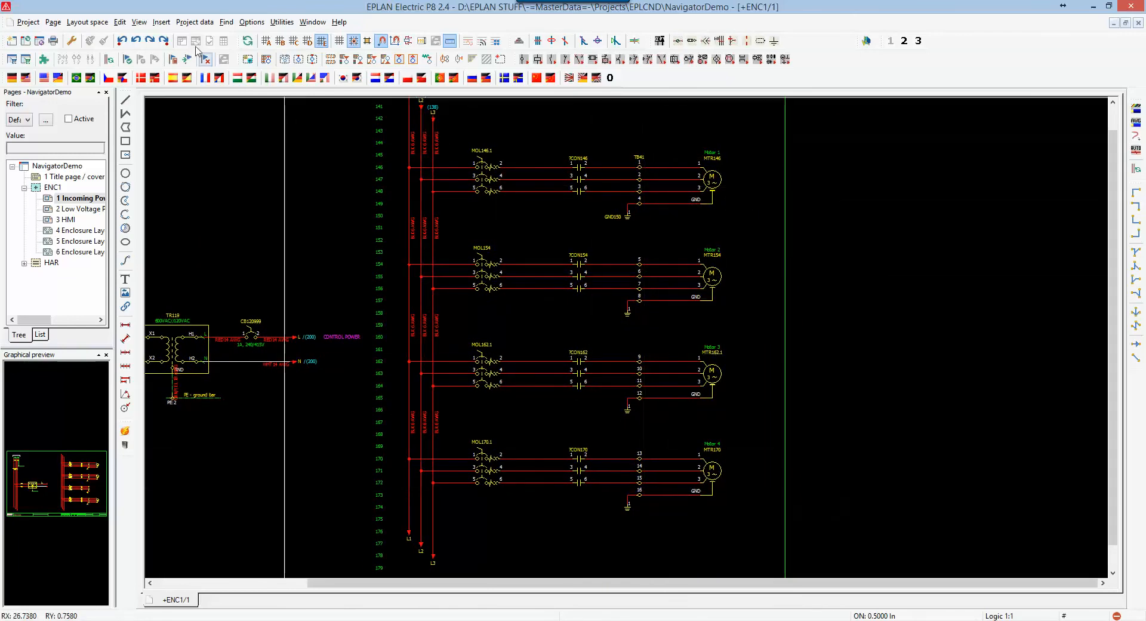
Open the Terminal strips navigator and select TB41's terminals 1–16 under ENC1.
{"action": "left_click", "coordinate": [195, 22]}
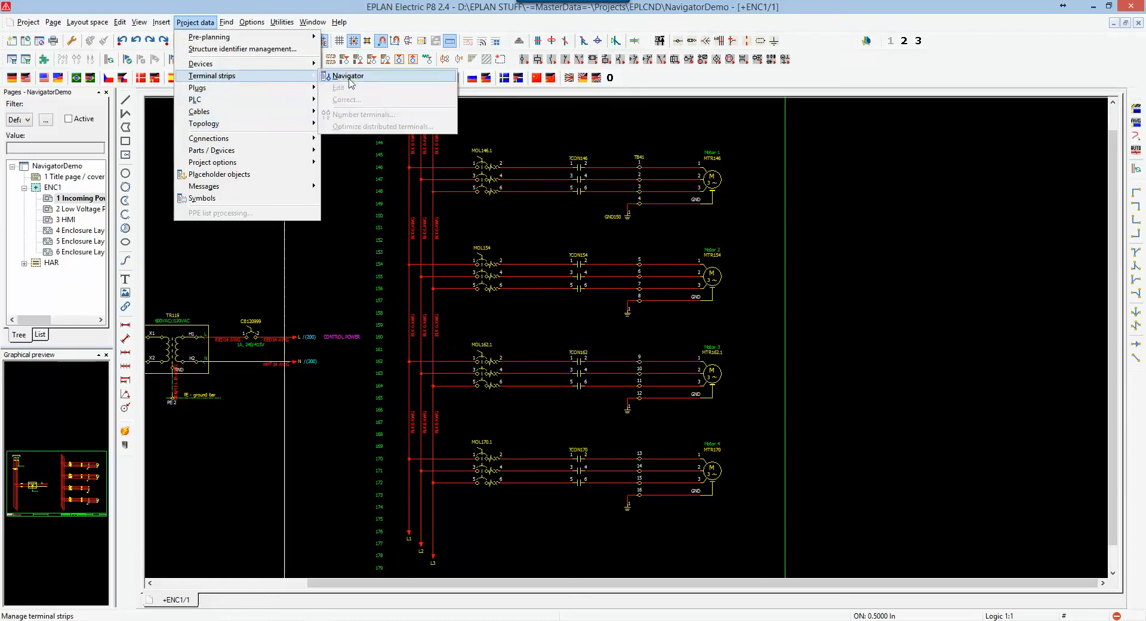
{"action": "left_click", "coordinate": [347, 75]}
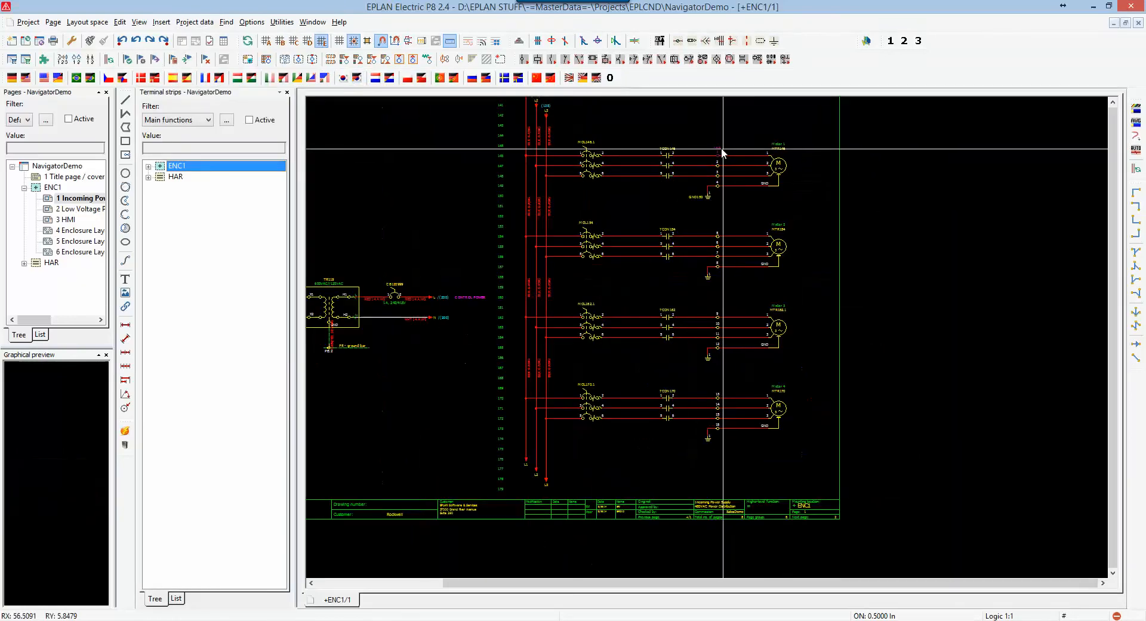
{"action": "left_click", "coordinate": [149, 165]}
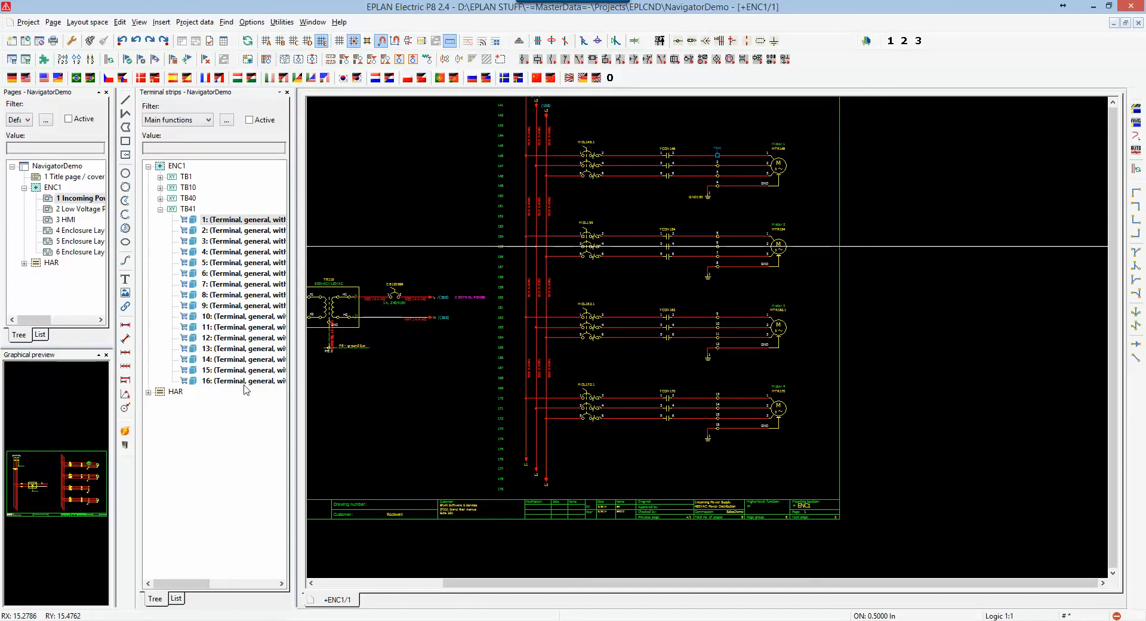
{"action": "mouse_move", "coordinate": [236, 397]}
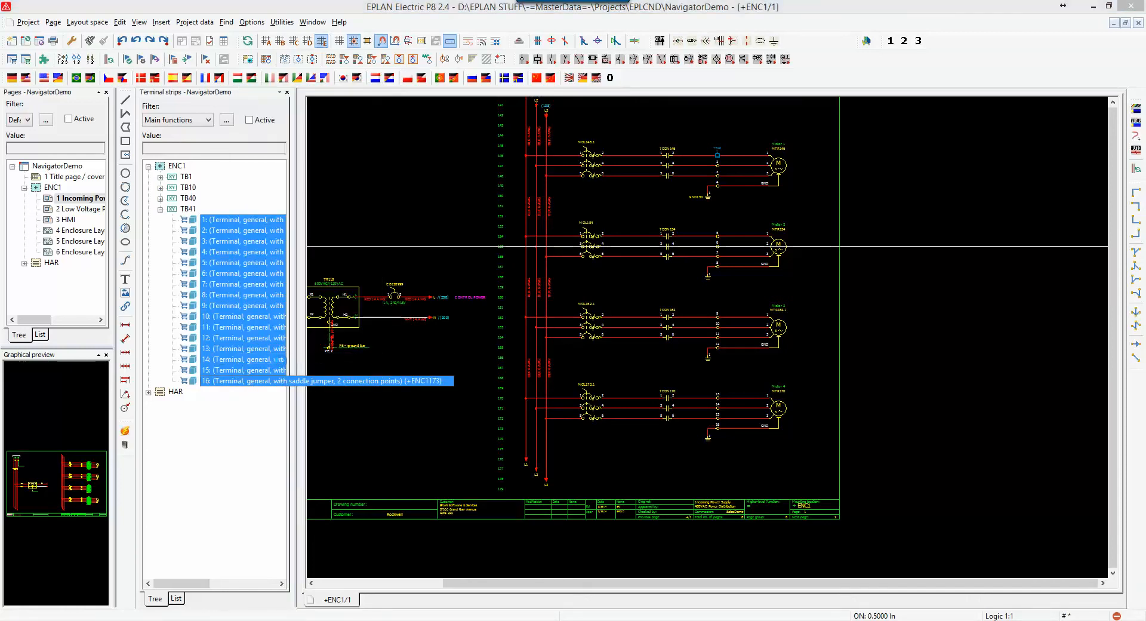
Assign part A-B.1492-J6 to all sixteen selected TB41 terminals.
{"action": "double_click", "coordinate": [325, 381]}
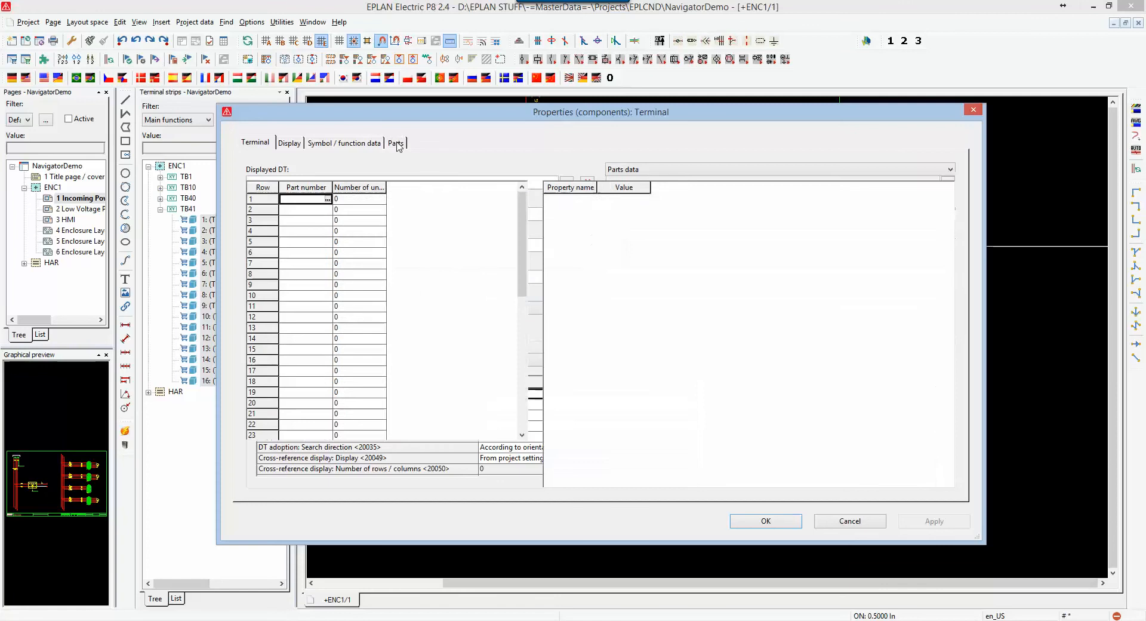
{"action": "left_click", "coordinate": [483, 480]}
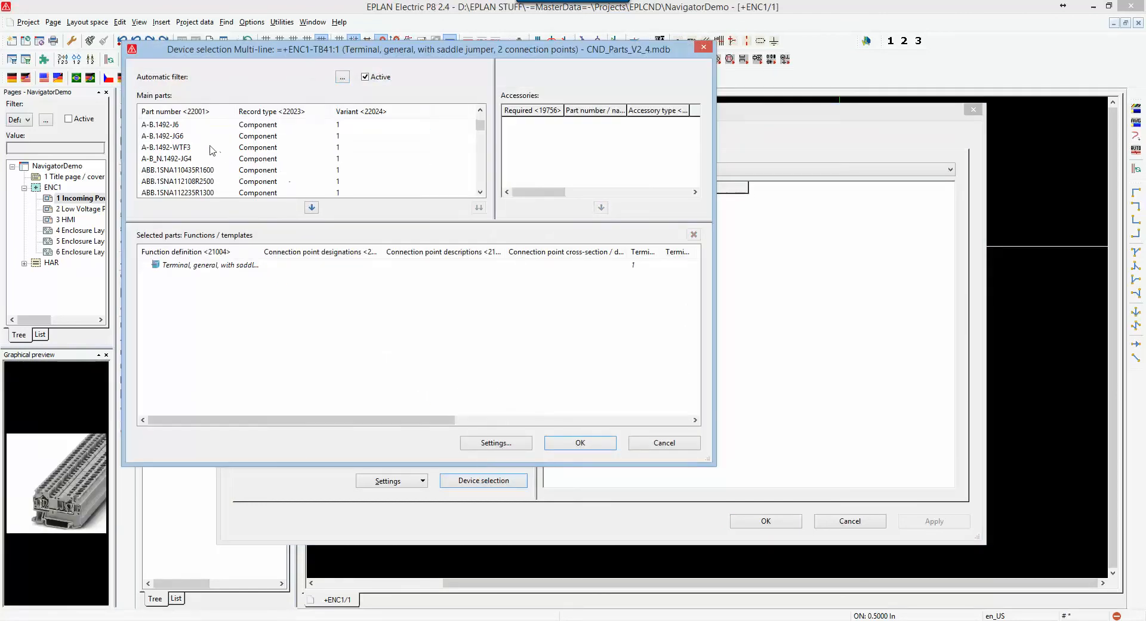
{"action": "left_click", "coordinate": [160, 124]}
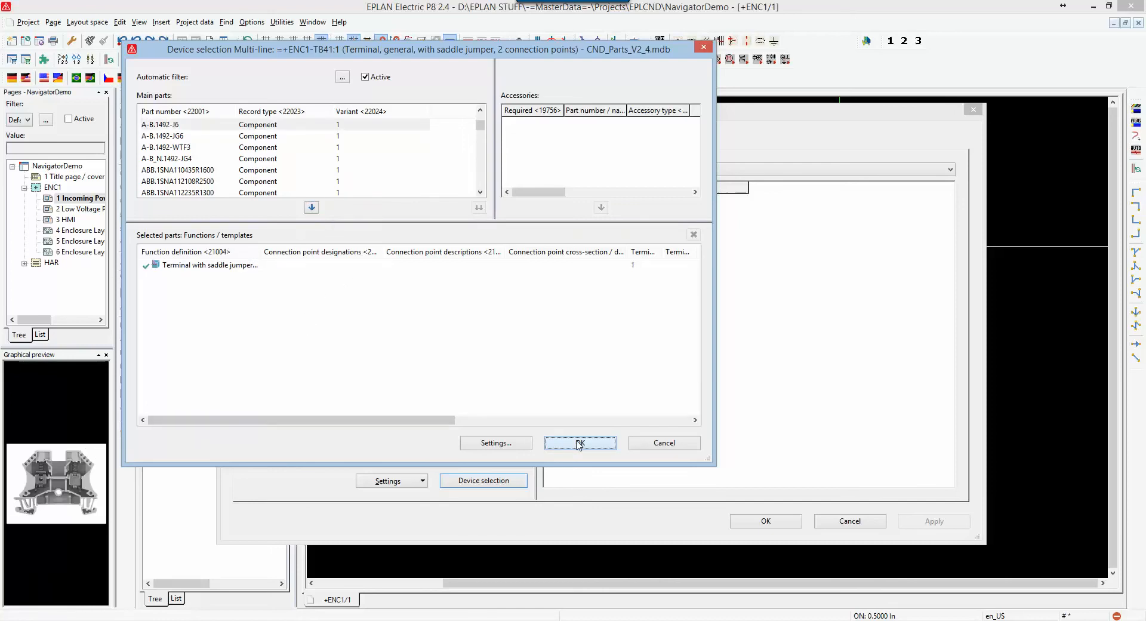
{"action": "left_click", "coordinate": [580, 443]}
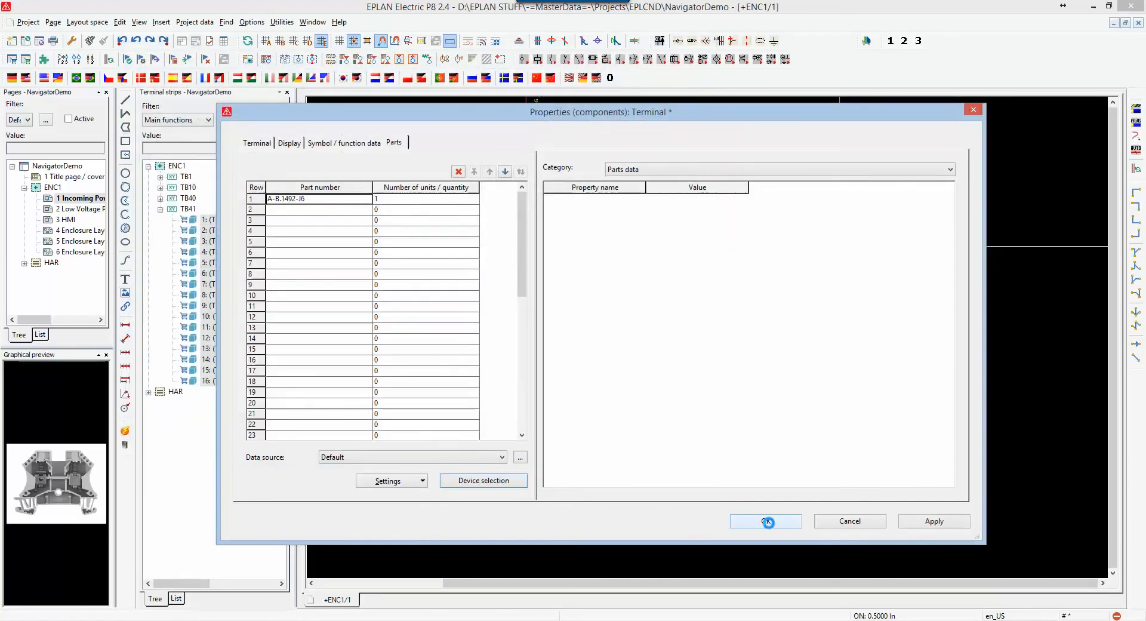
{"action": "left_click", "coordinate": [765, 521]}
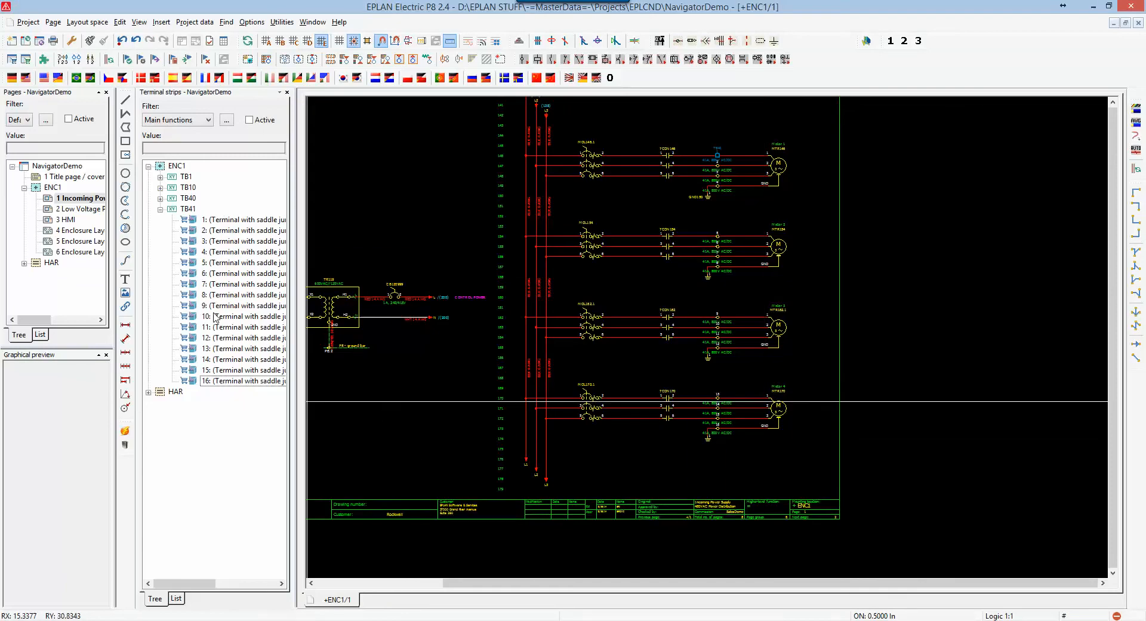
Select strip TB41 and open it for editing as a terminal strip table.
{"action": "left_click", "coordinate": [245, 381]}
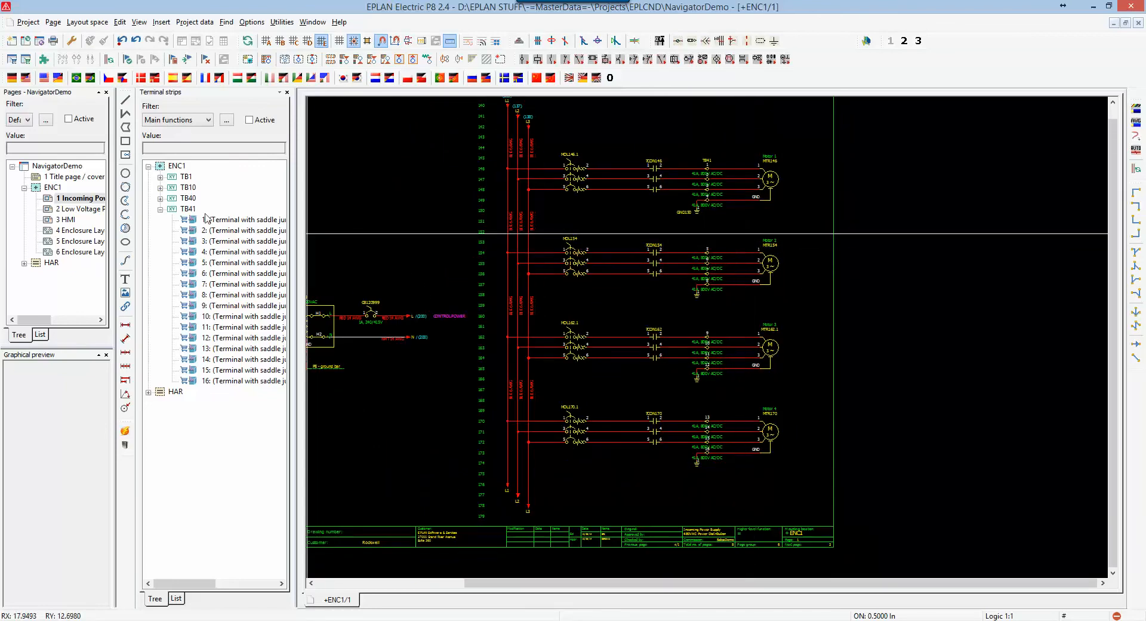
{"action": "left_click", "coordinate": [187, 209]}
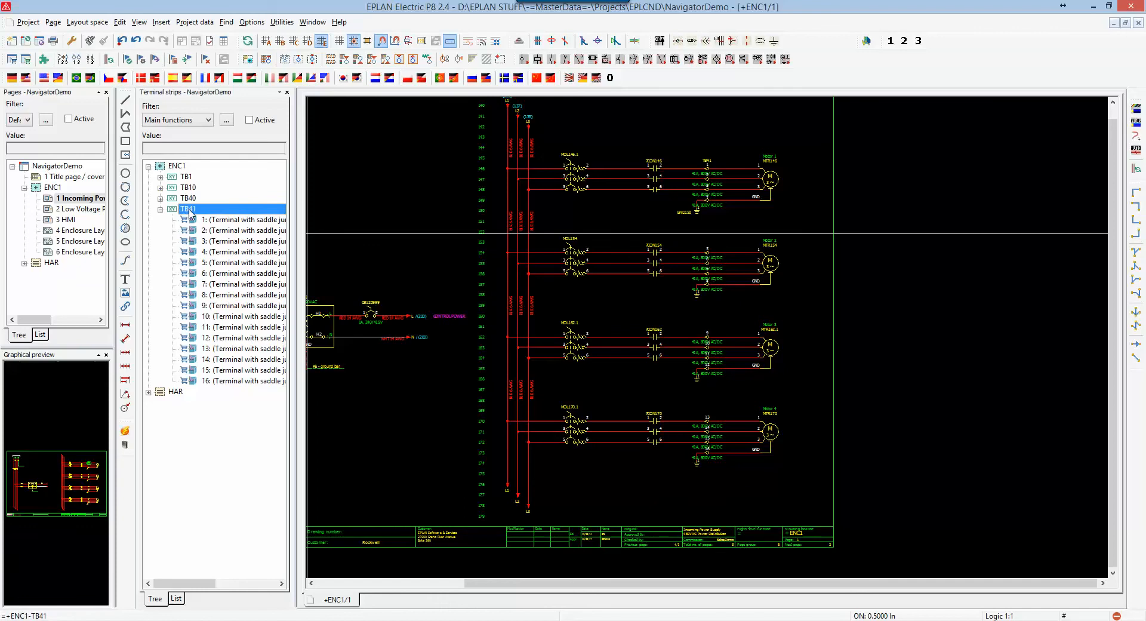
{"action": "right_click", "coordinate": [189, 209]}
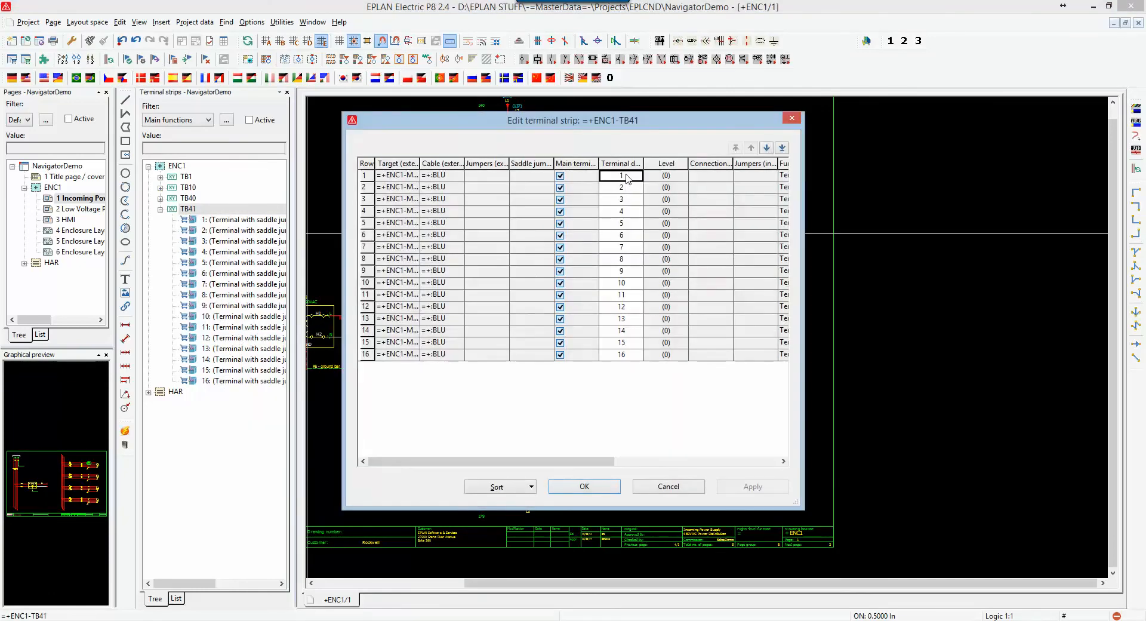
Number the TB41 terminal designations with a start value of 10.
{"action": "right_click", "coordinate": [621, 174]}
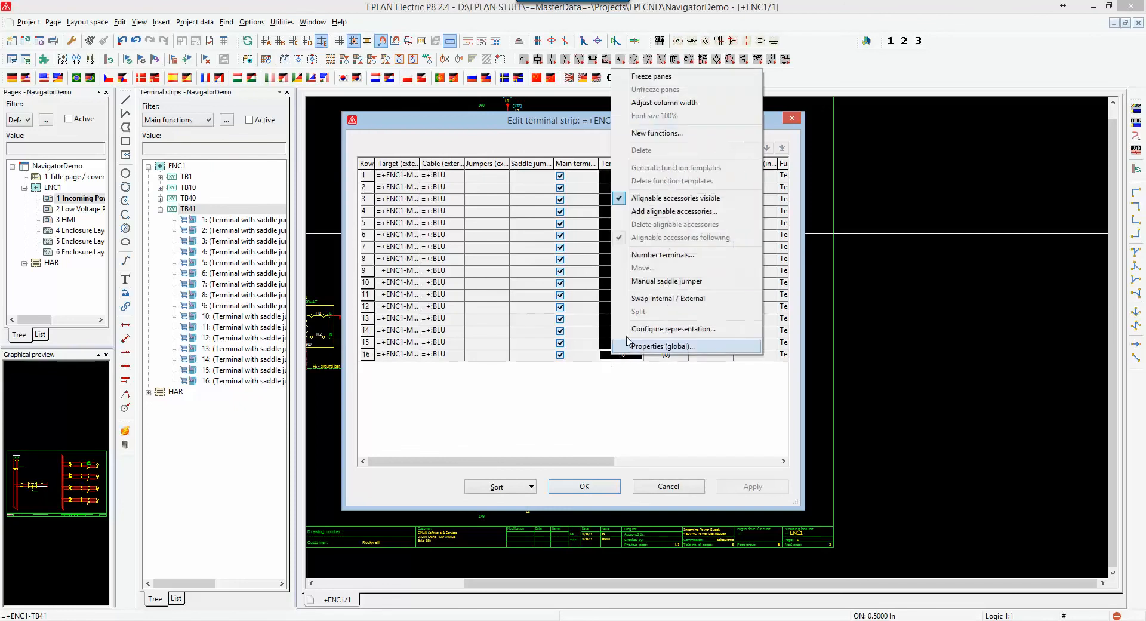
{"action": "left_click", "coordinate": [662, 255]}
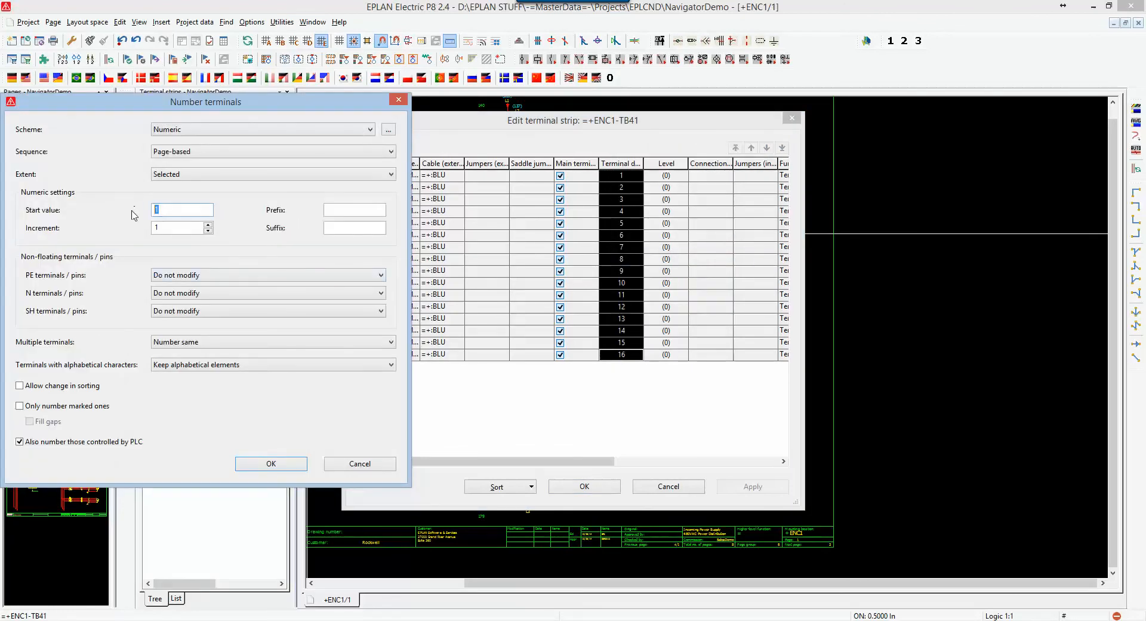
{"action": "type", "text": "0"}
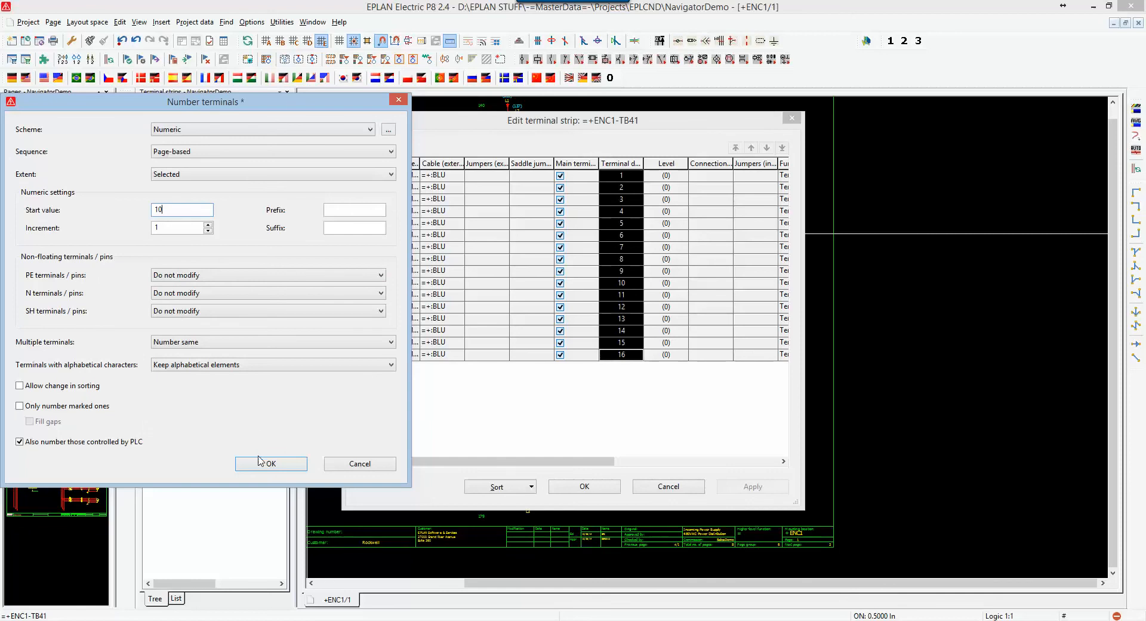
{"action": "left_click", "coordinate": [270, 462]}
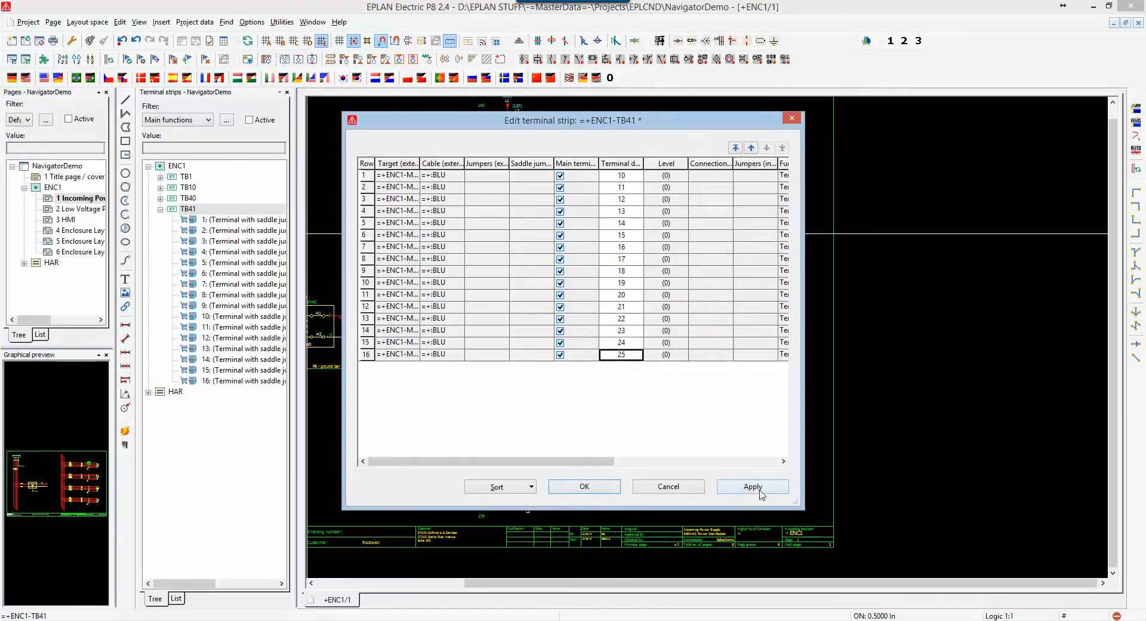
Apply the new 10–25 terminal numbers and collapse the TB41 list in the navigator.
{"action": "left_click", "coordinate": [753, 486]}
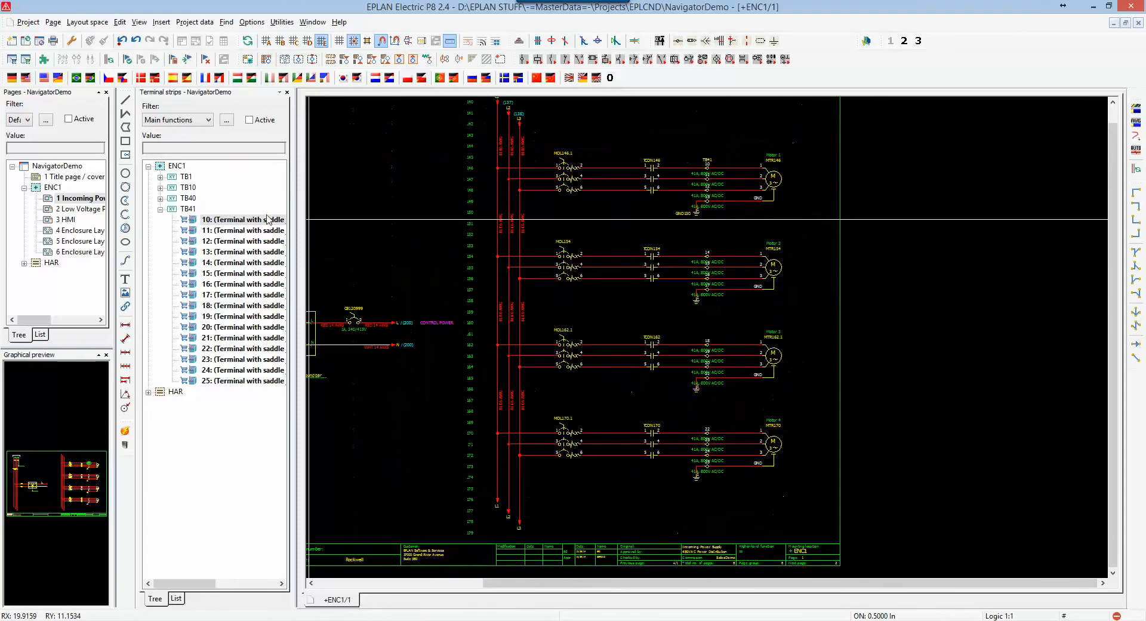
{"action": "left_click", "coordinate": [187, 209]}
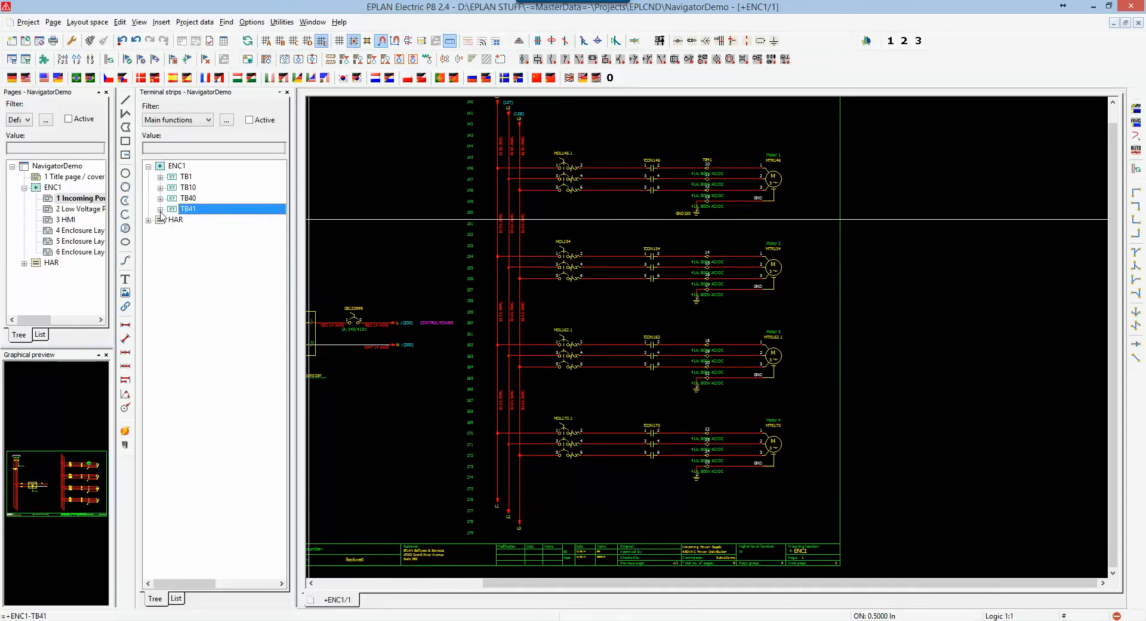
{"action": "left_click", "coordinate": [195, 22]}
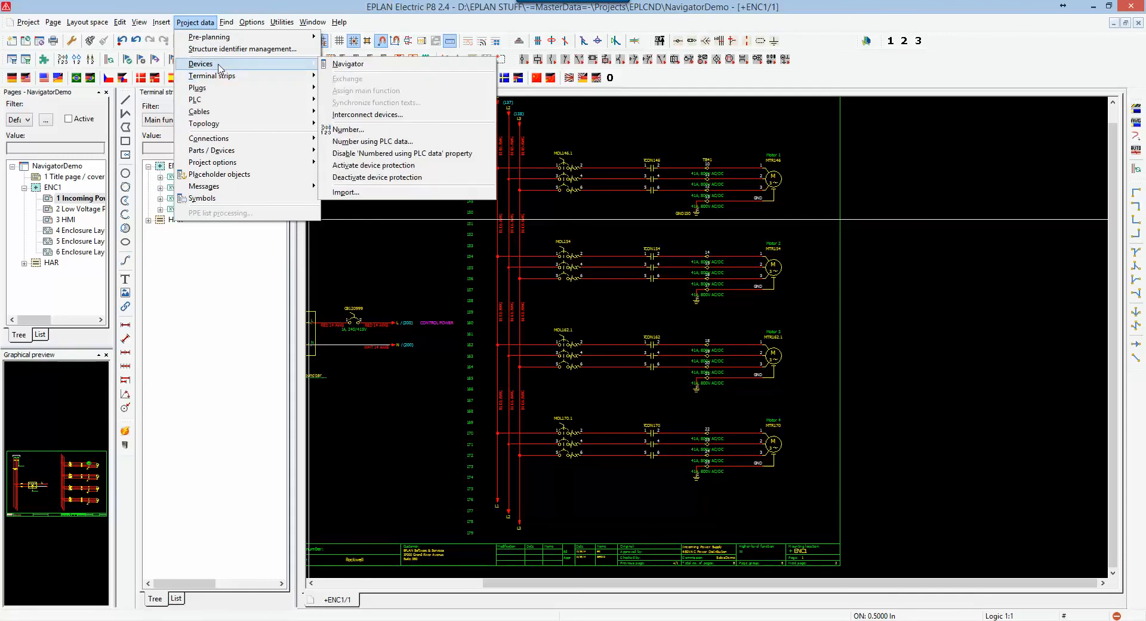
{"action": "mouse_move", "coordinate": [216, 88]}
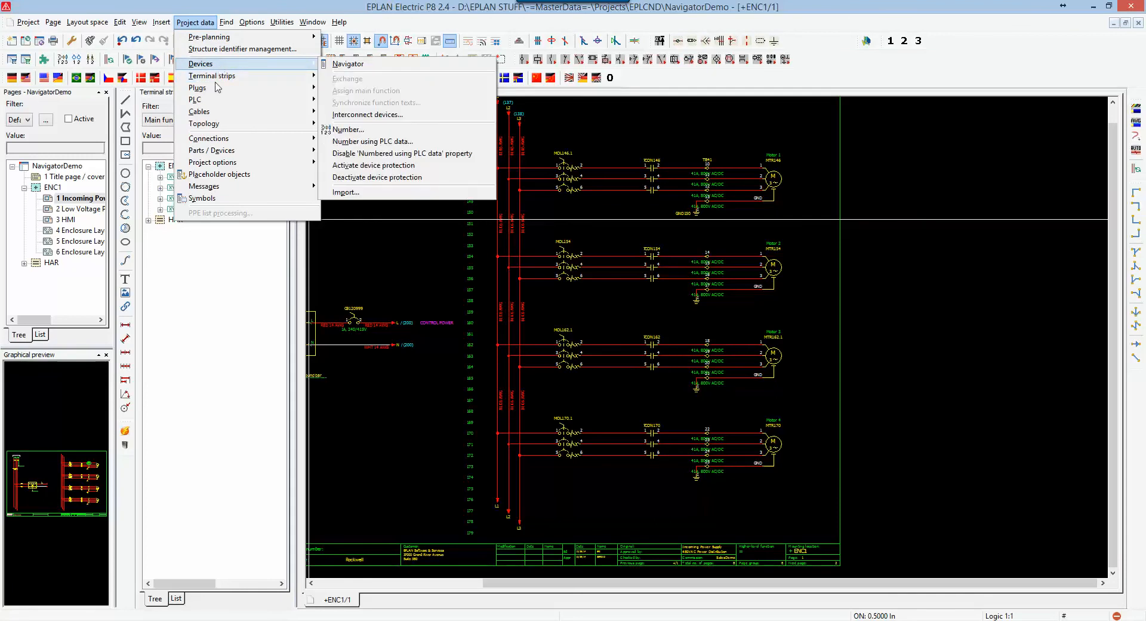
{"action": "mouse_move", "coordinate": [199, 111]}
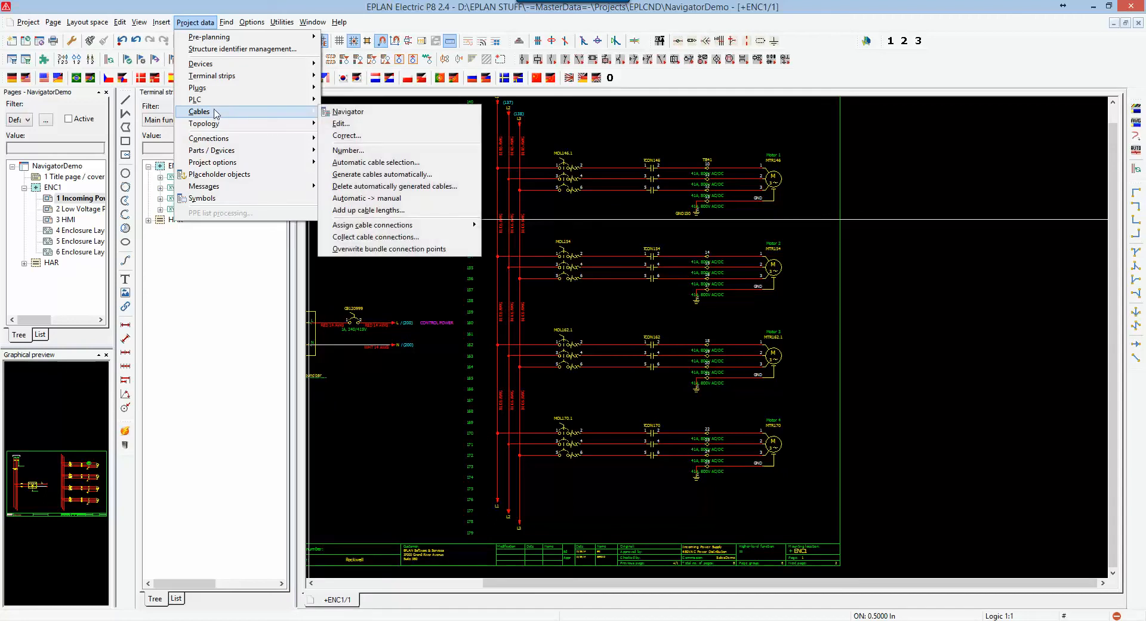
{"action": "mouse_move", "coordinate": [195, 100]}
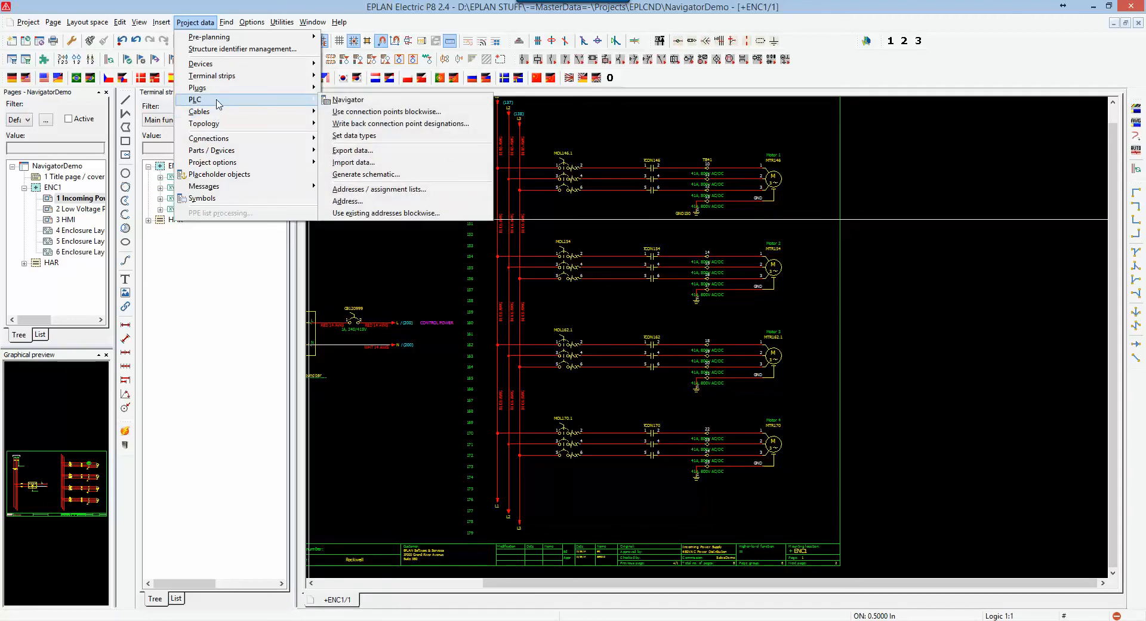
{"action": "mouse_move", "coordinate": [347, 100]}
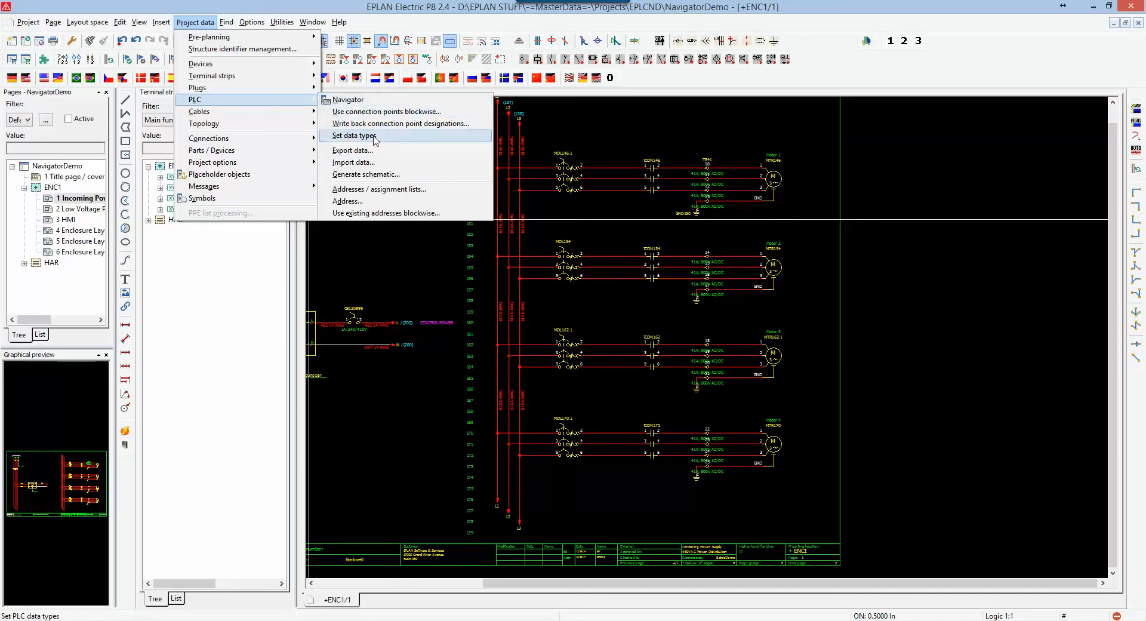
{"action": "mouse_move", "coordinate": [242, 104]}
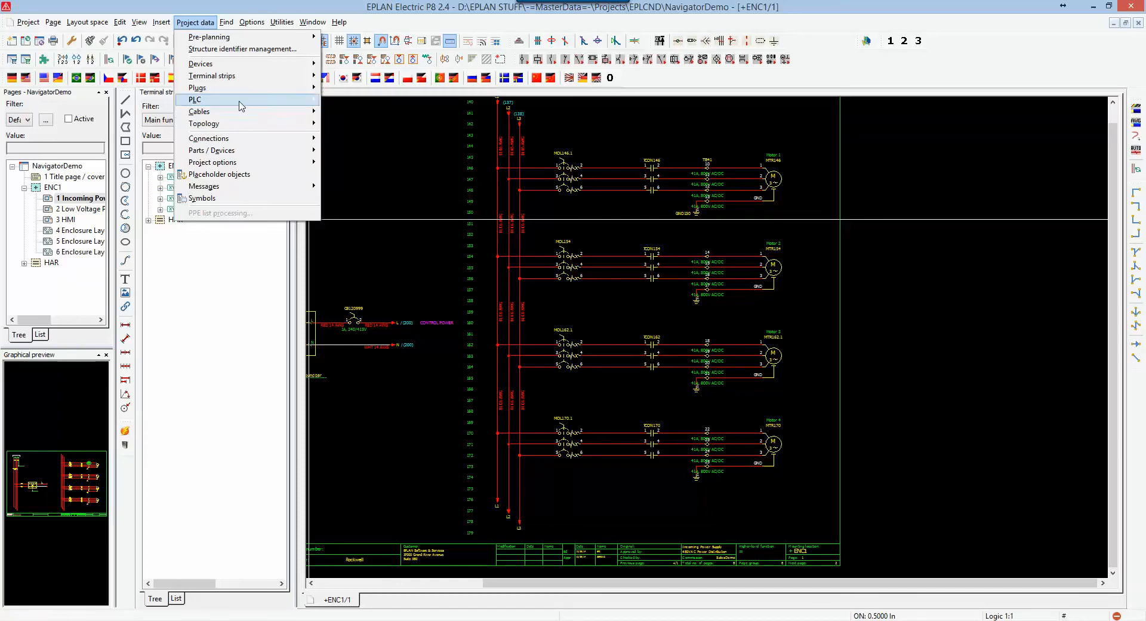